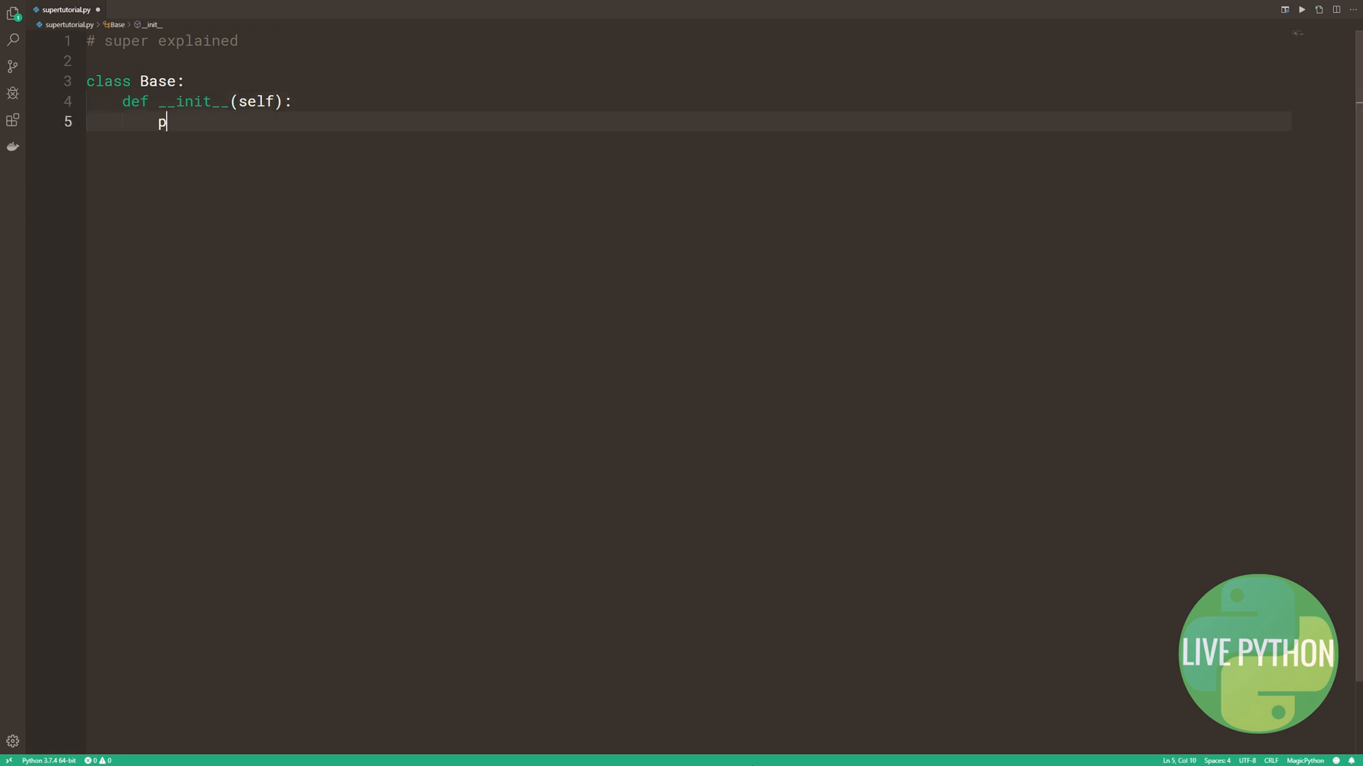
Write a Base class printing 'Base.__init__' and Child1(Base) calling Base.__init__ and printing its name.
text(rint('Base.__init__)
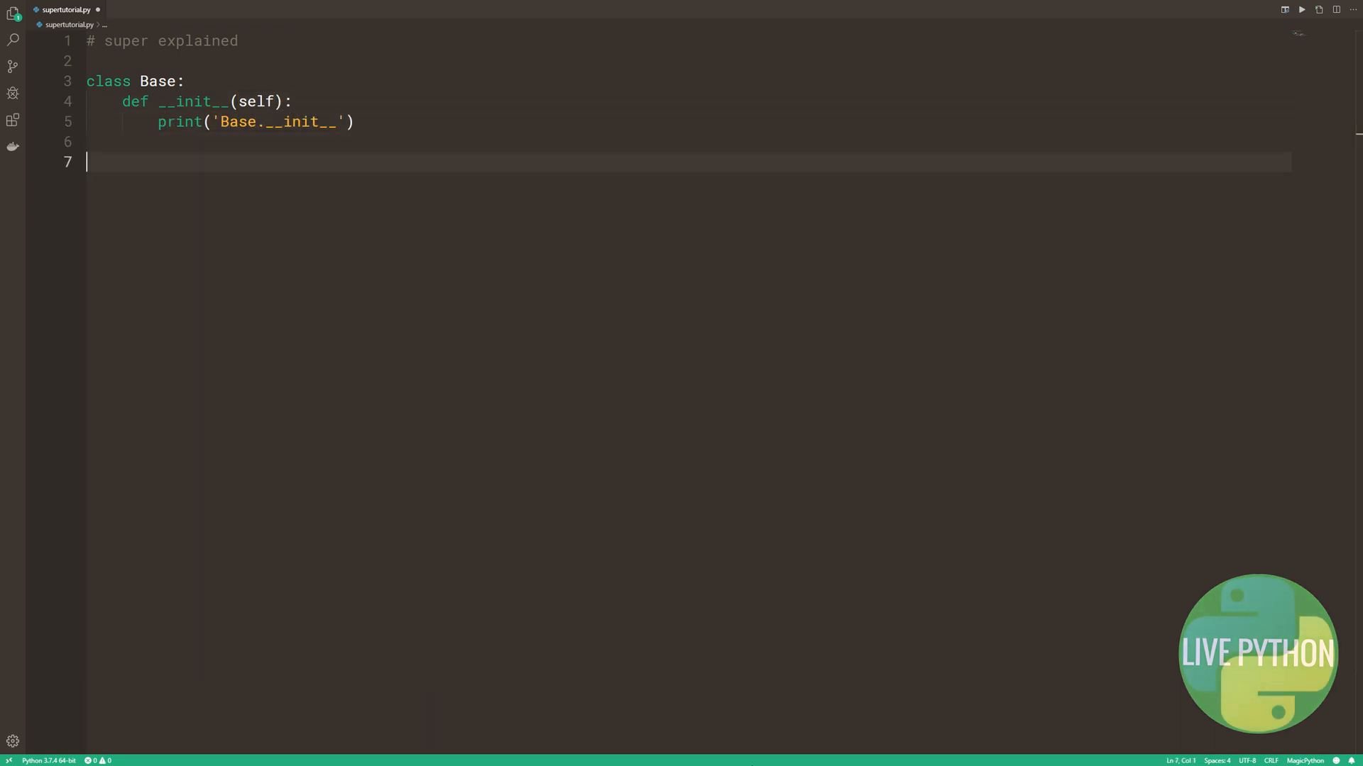
text(class Child1(Base):)
text(def __init__(self)
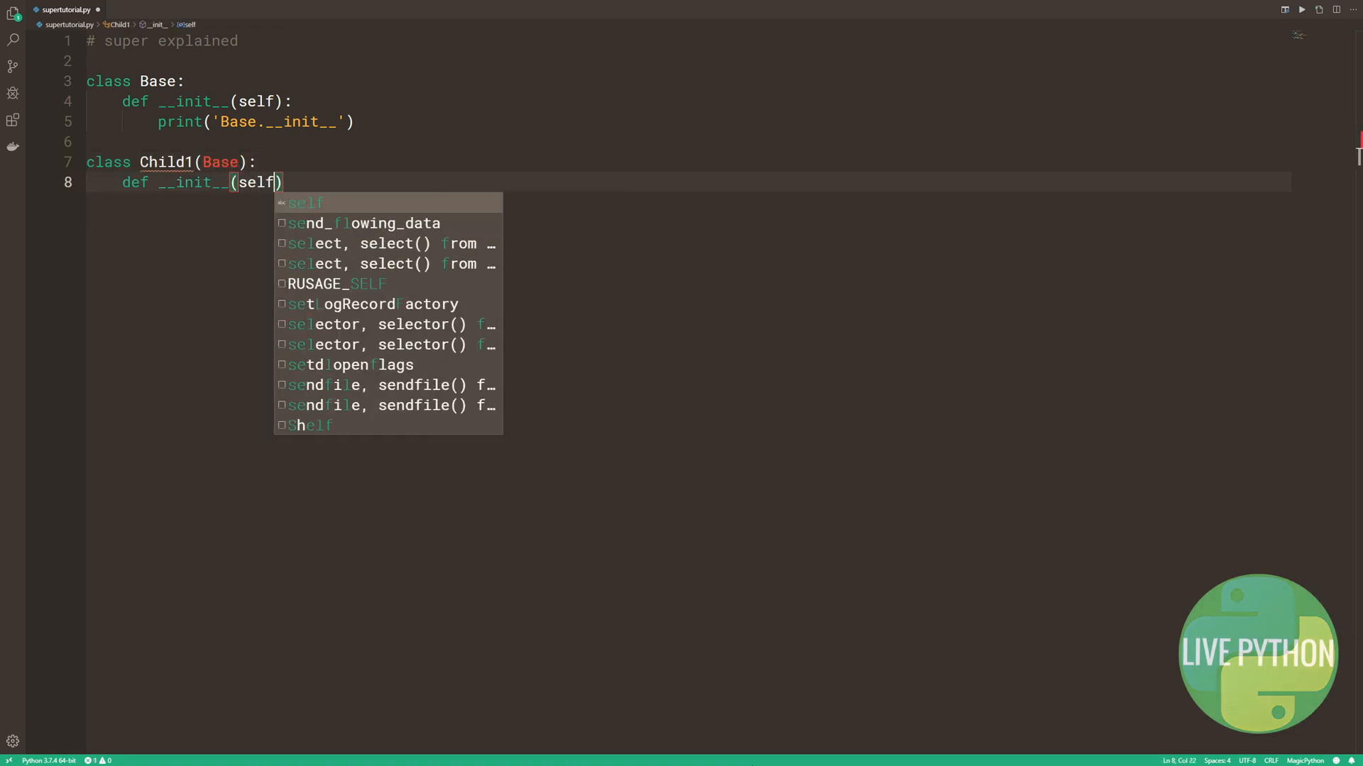
text(Base.__init__(self)
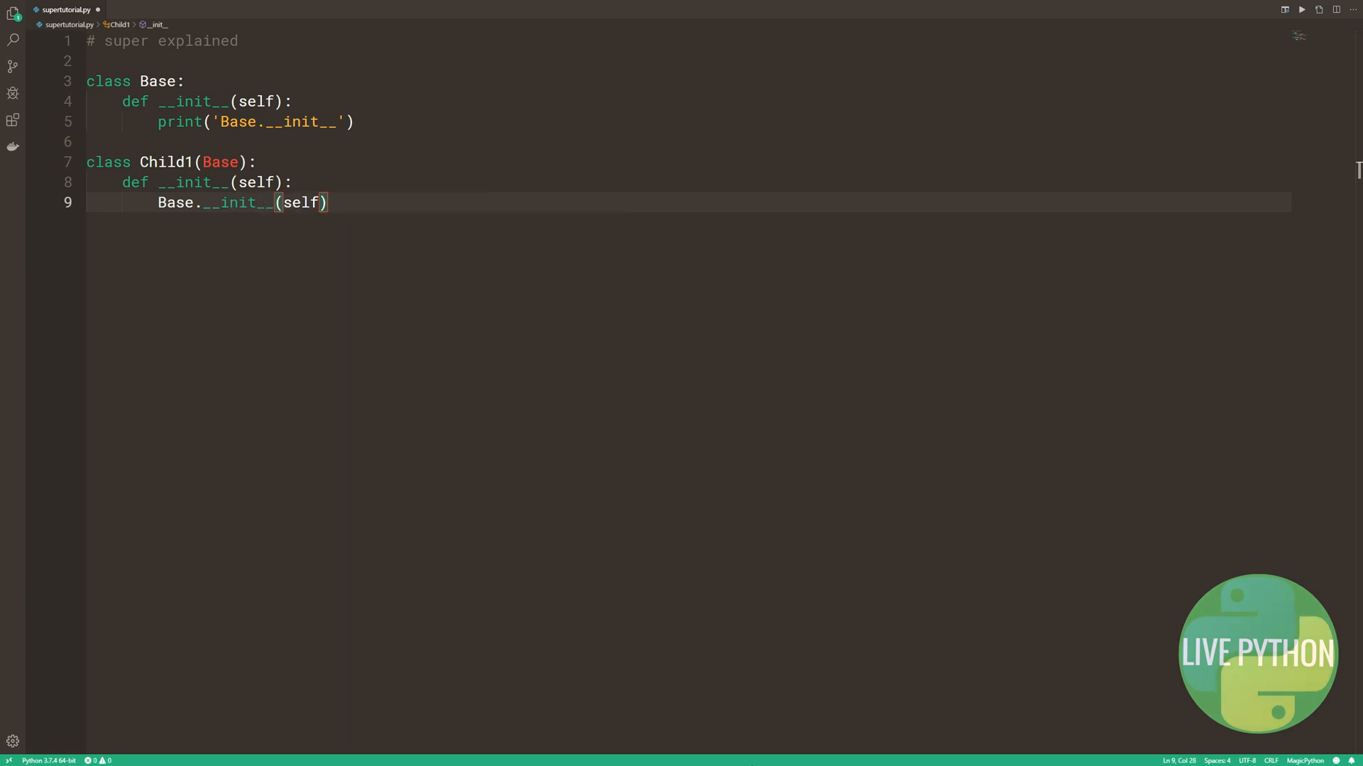
text(print('C')
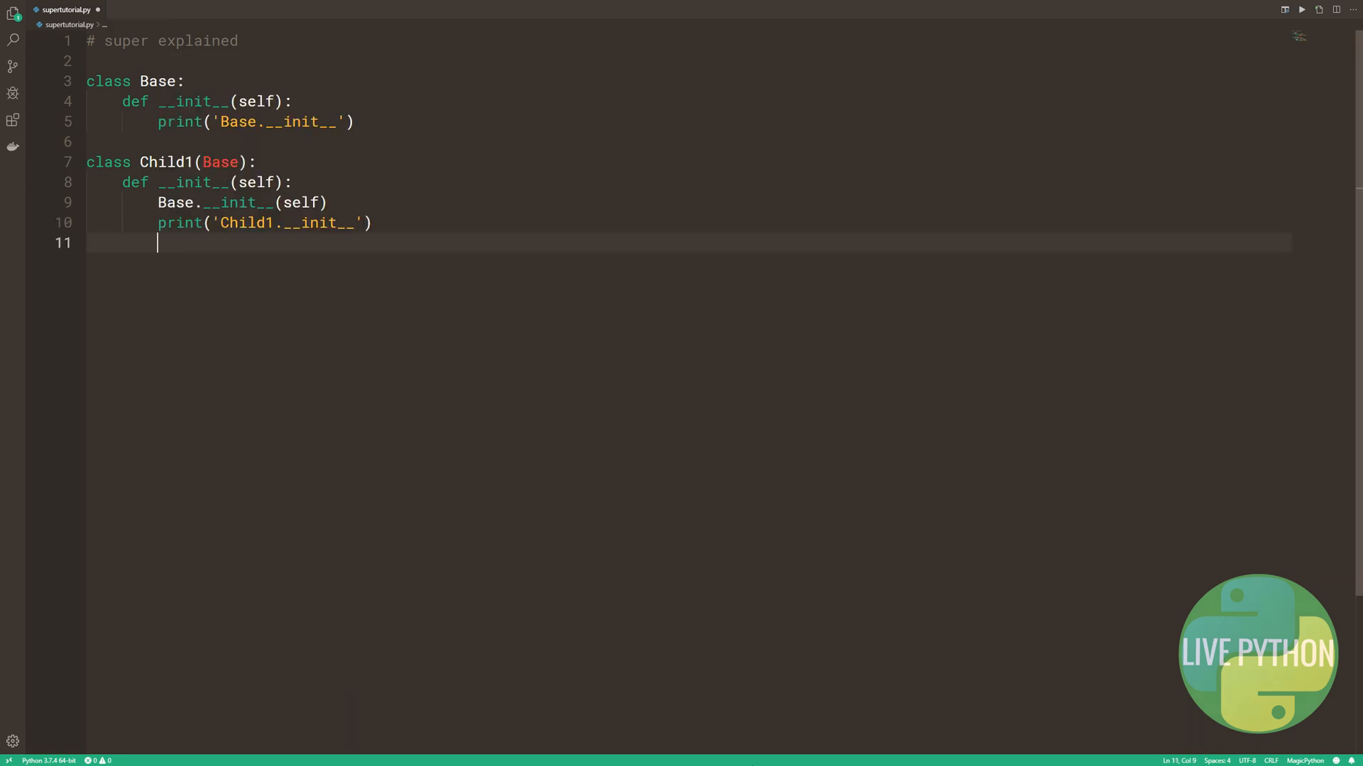
Add b = Base(), a separator print, and c1 = Child1() at the bottom.
text(b = Base)
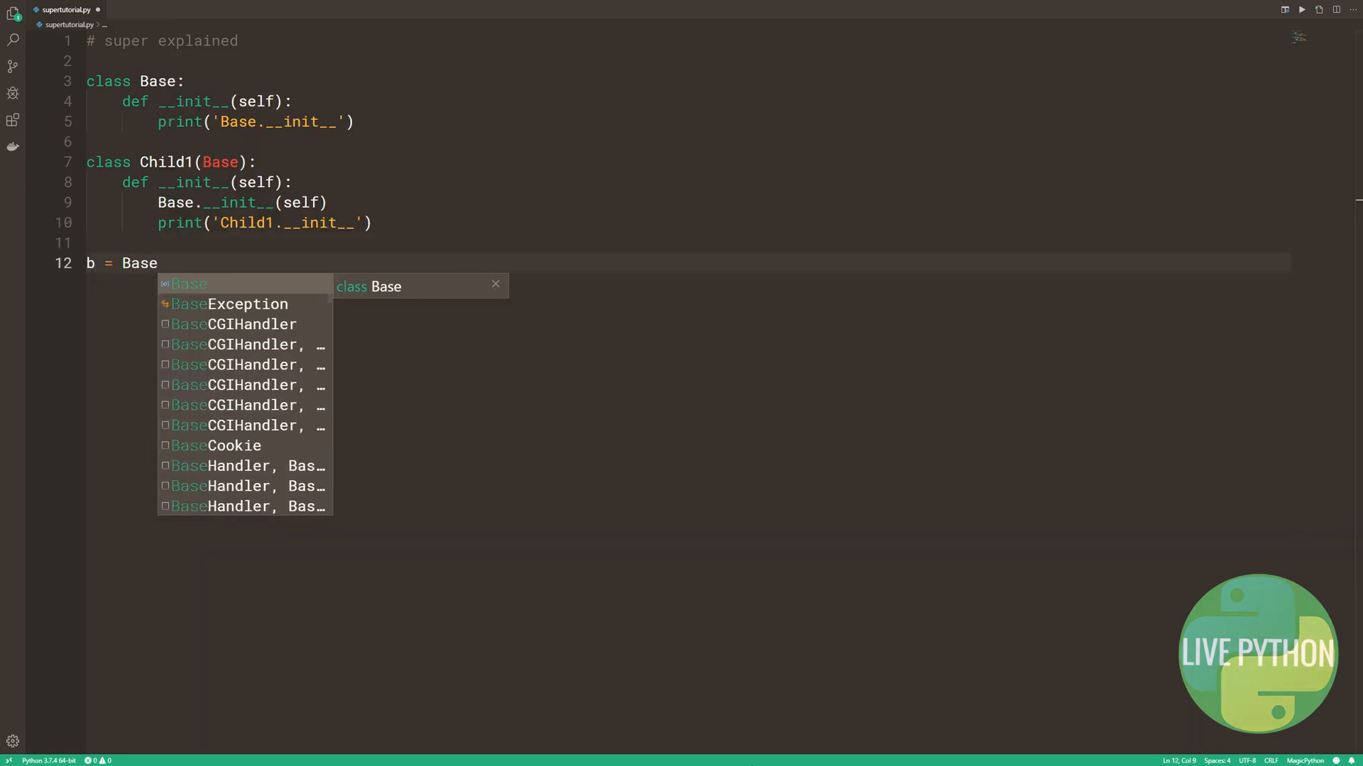
text(print('-'*20)
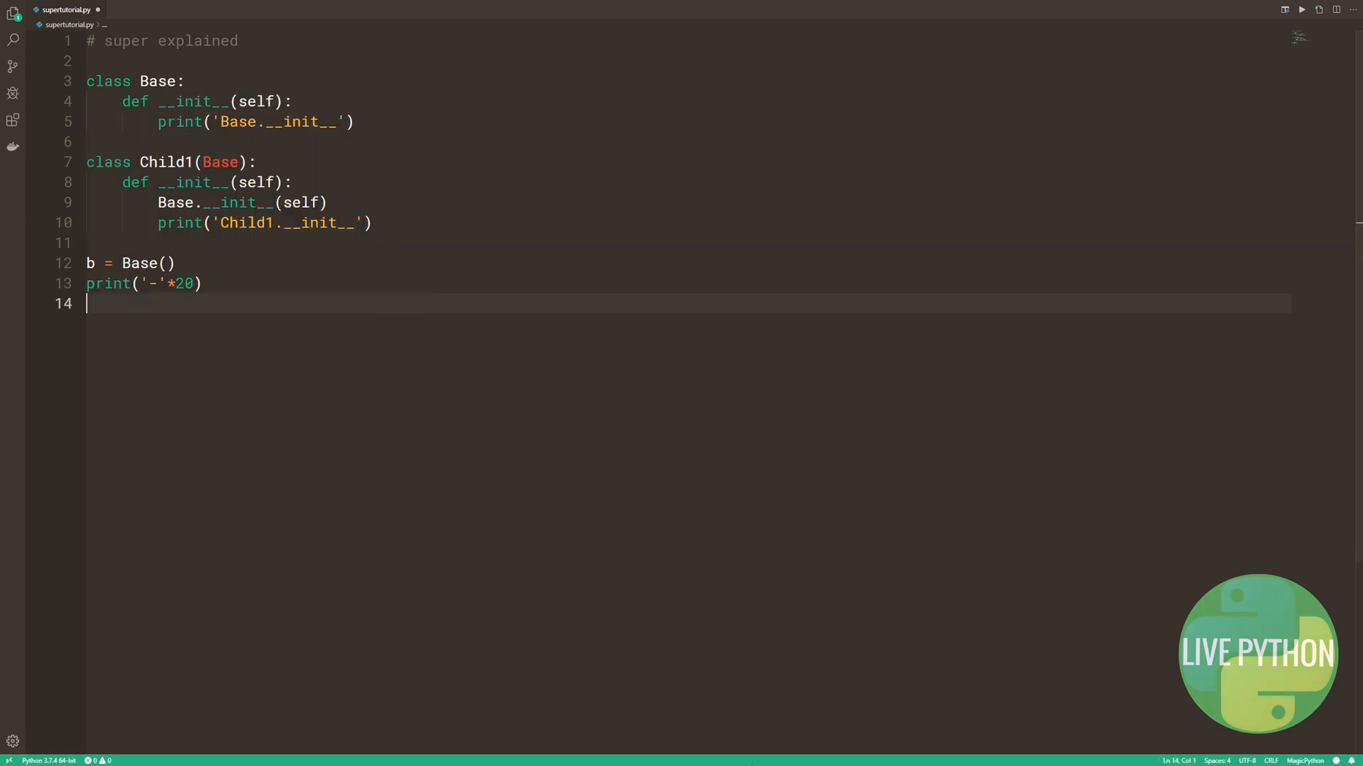
text(c1 = Child1())
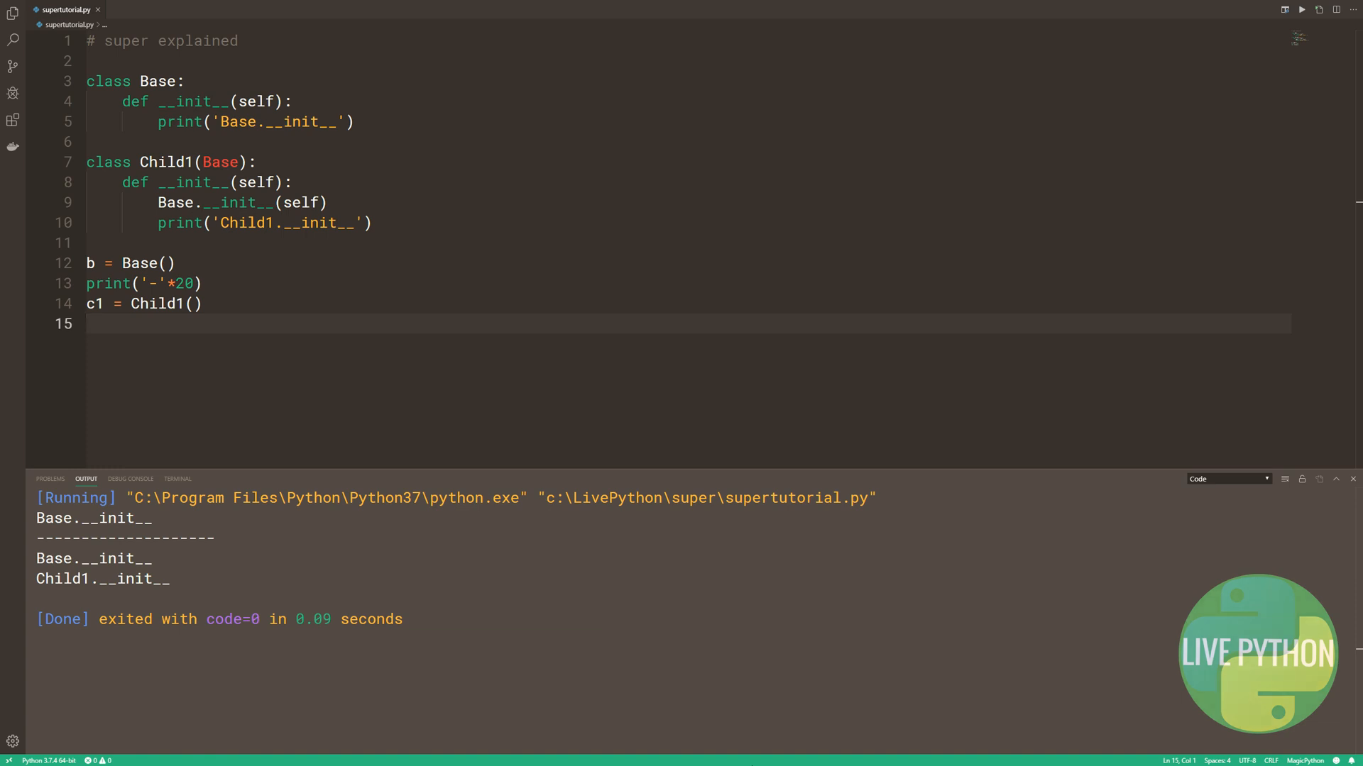
mouse_move(944, 603)
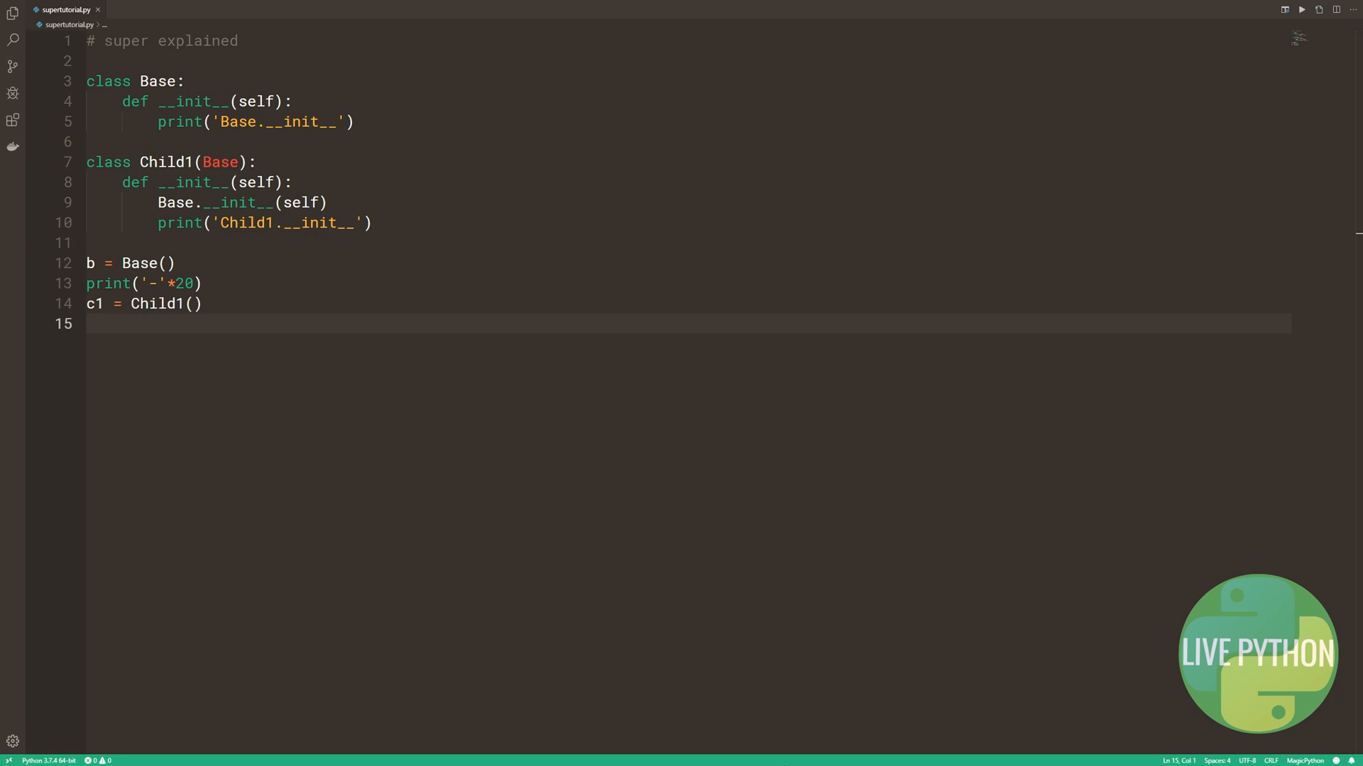
Delete the test instance lines and define Child2(Base) whose __init__ prints 'Child2.__init__'.
key(ctrl+shift+k)
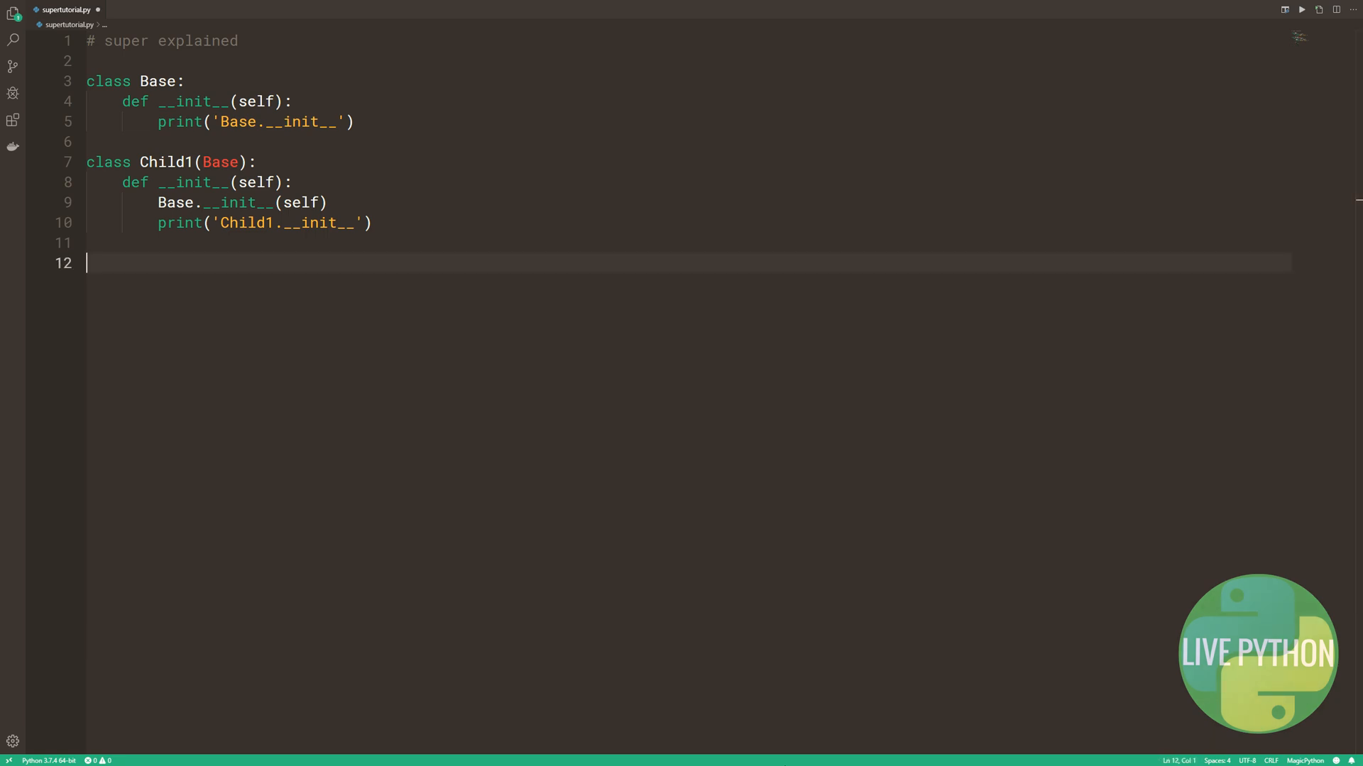
text(class Child2(Base):)
text(def)
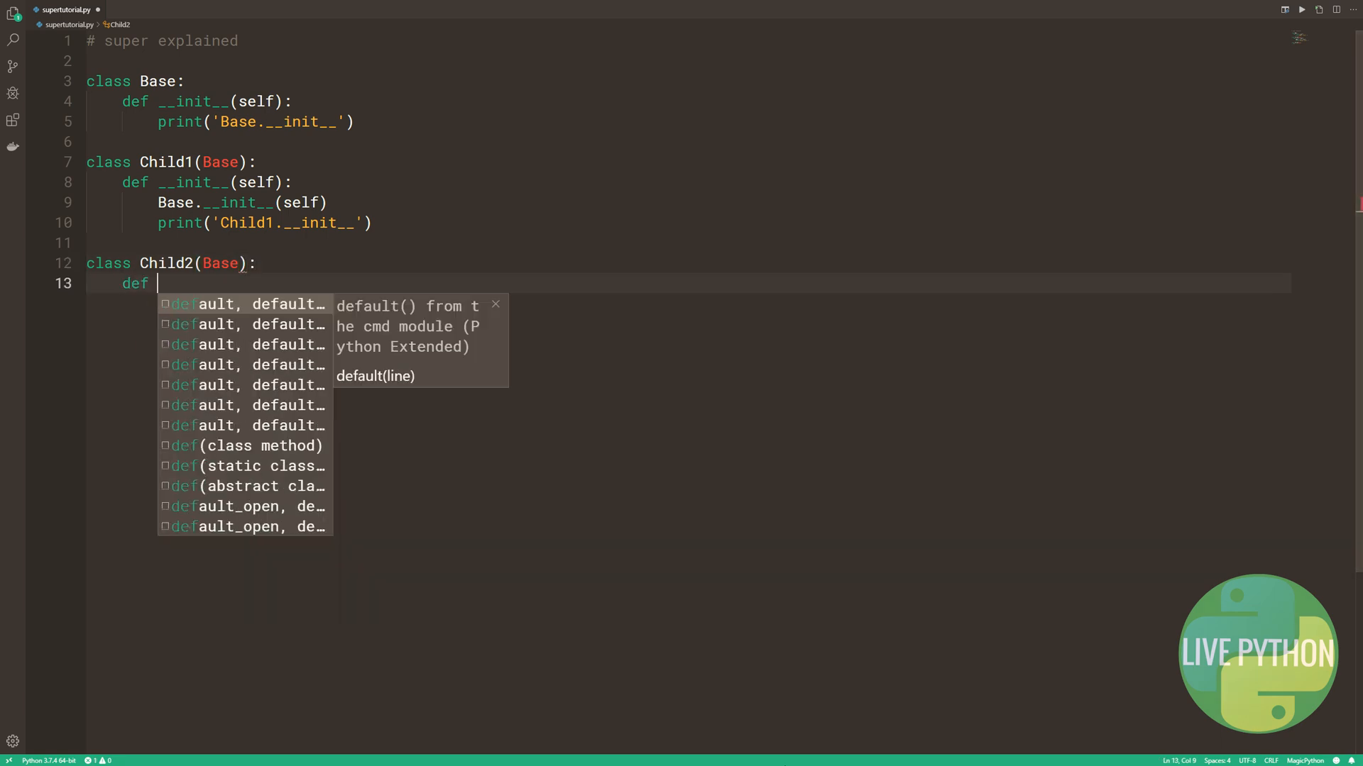
text(__init__(self):)
text(pri)
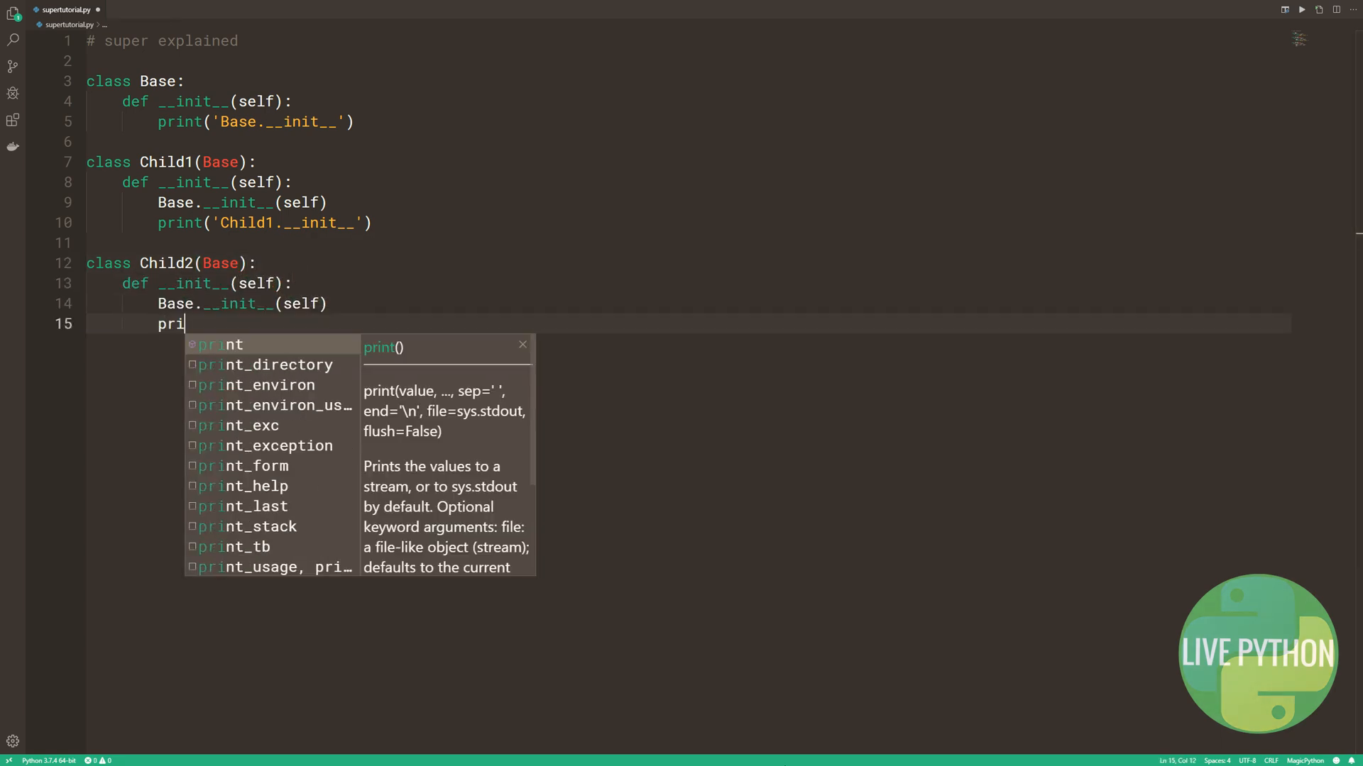
text(nt('Child2.__init_)
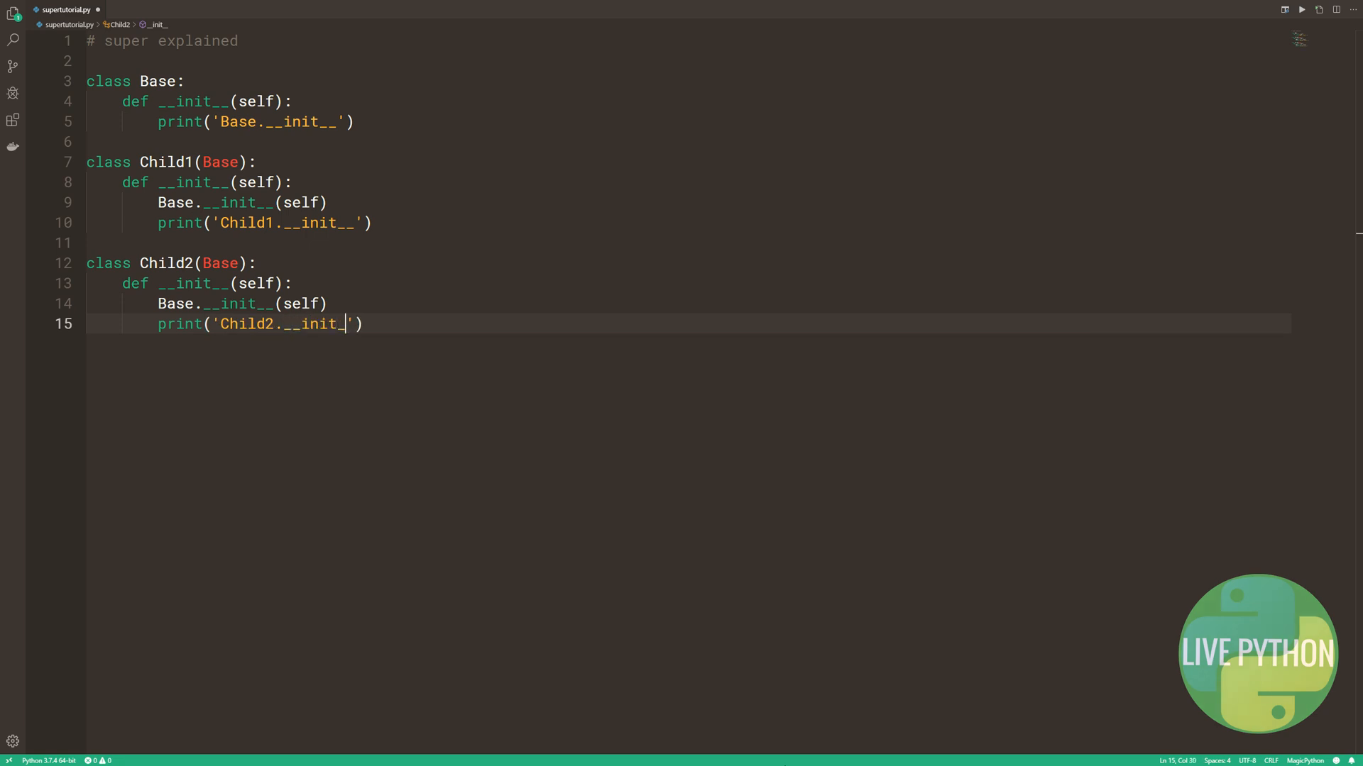
Define Child3(Child1, Child2) with an __init__ printing 'Child3.__init__', and create c3 = Child3().
text(class Chi)
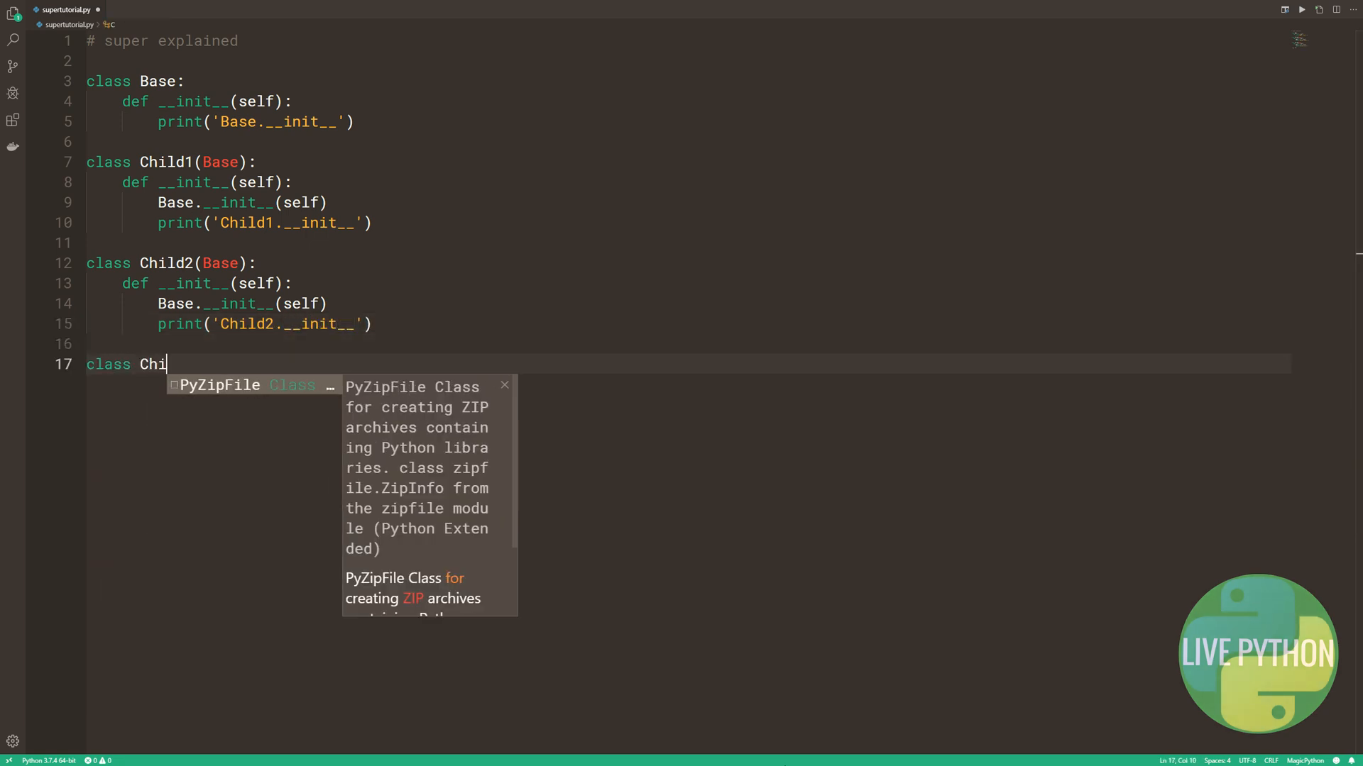
text(ld3(Child1, Child2):)
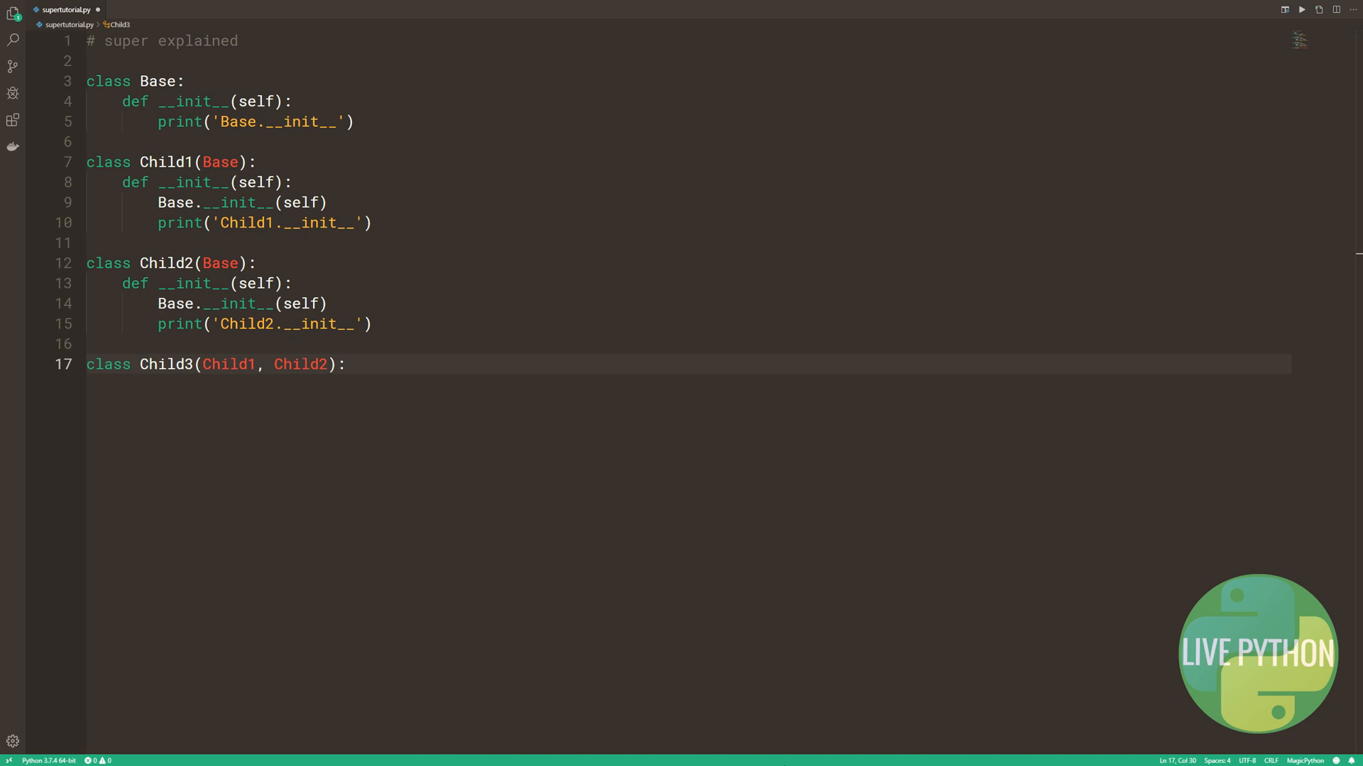
text(def __init__(self):)
text(Child1.__init__(self)
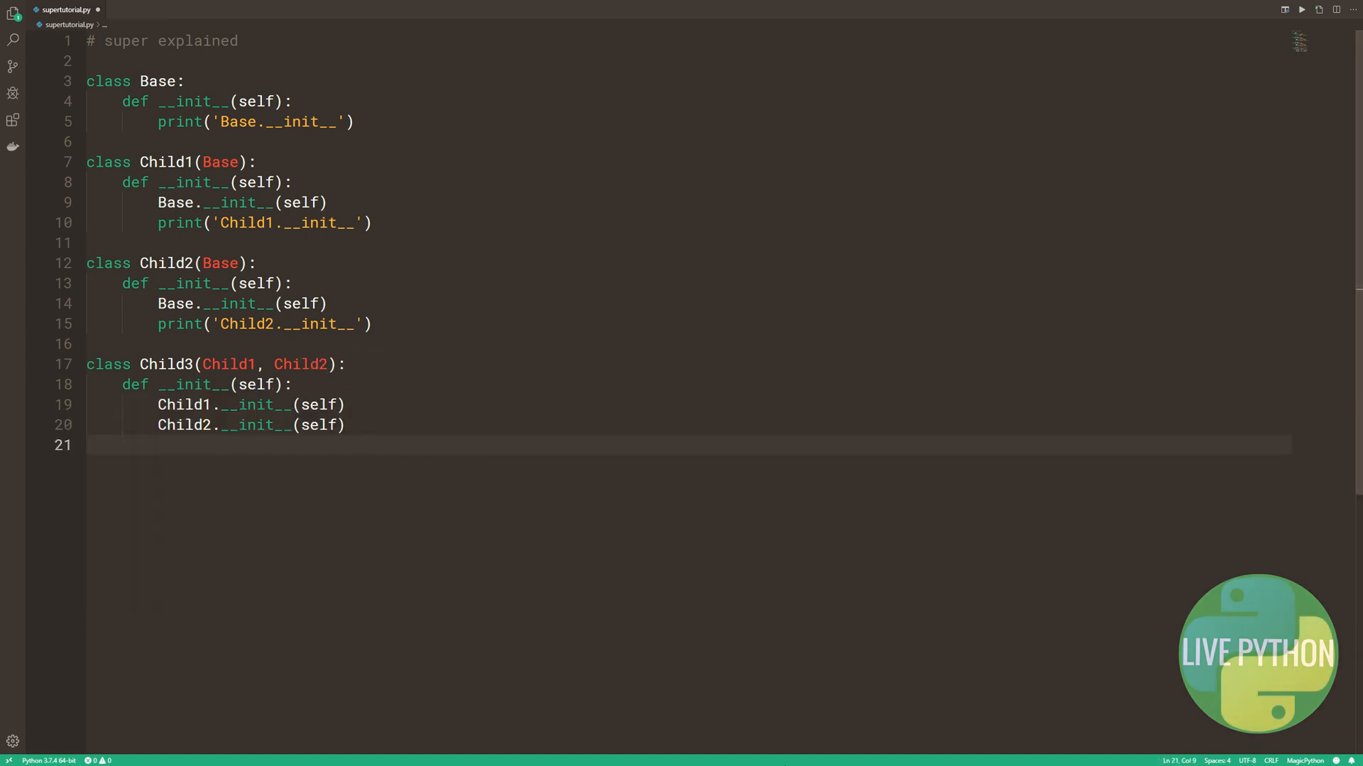
text(print('Child3.__init__'))
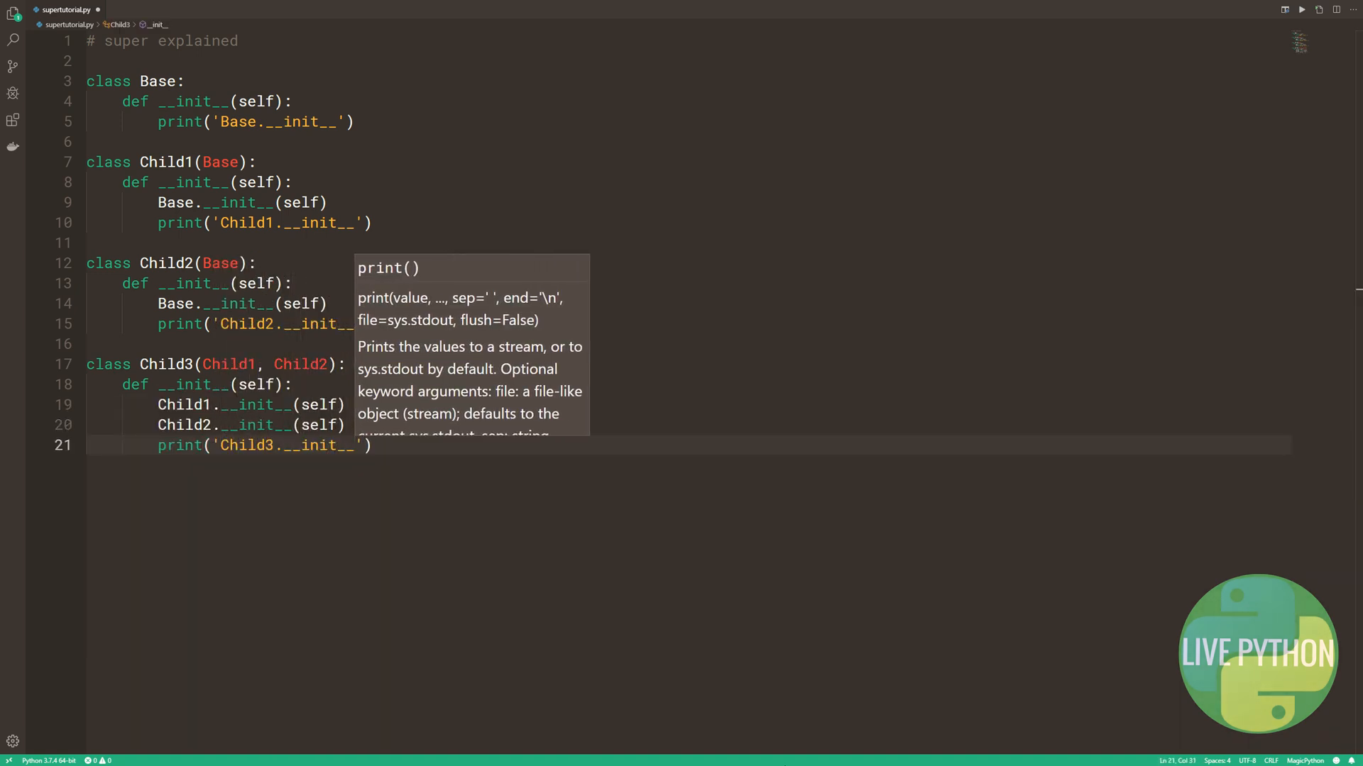
text(c3 = Child3)
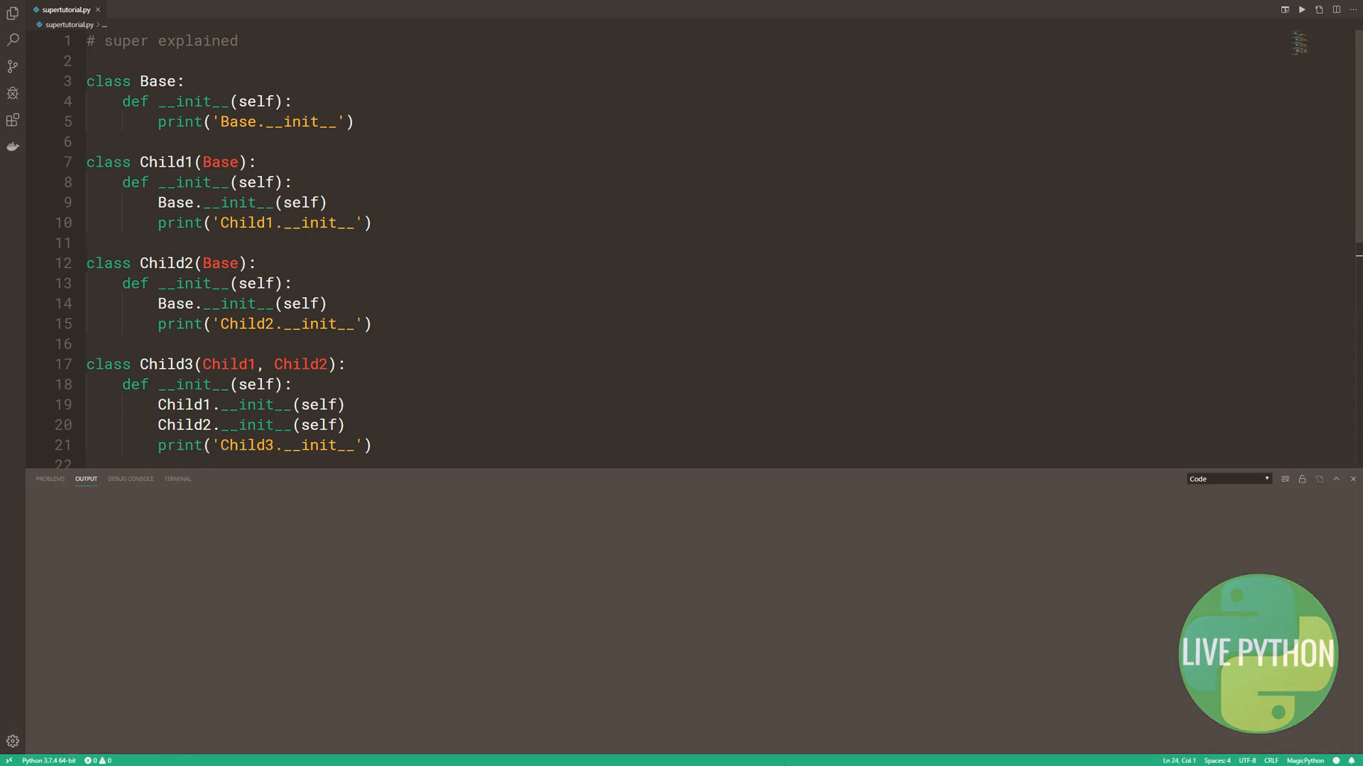
Run the script and scroll the output showing Base.__init__ printed twice.
click(1301, 9)
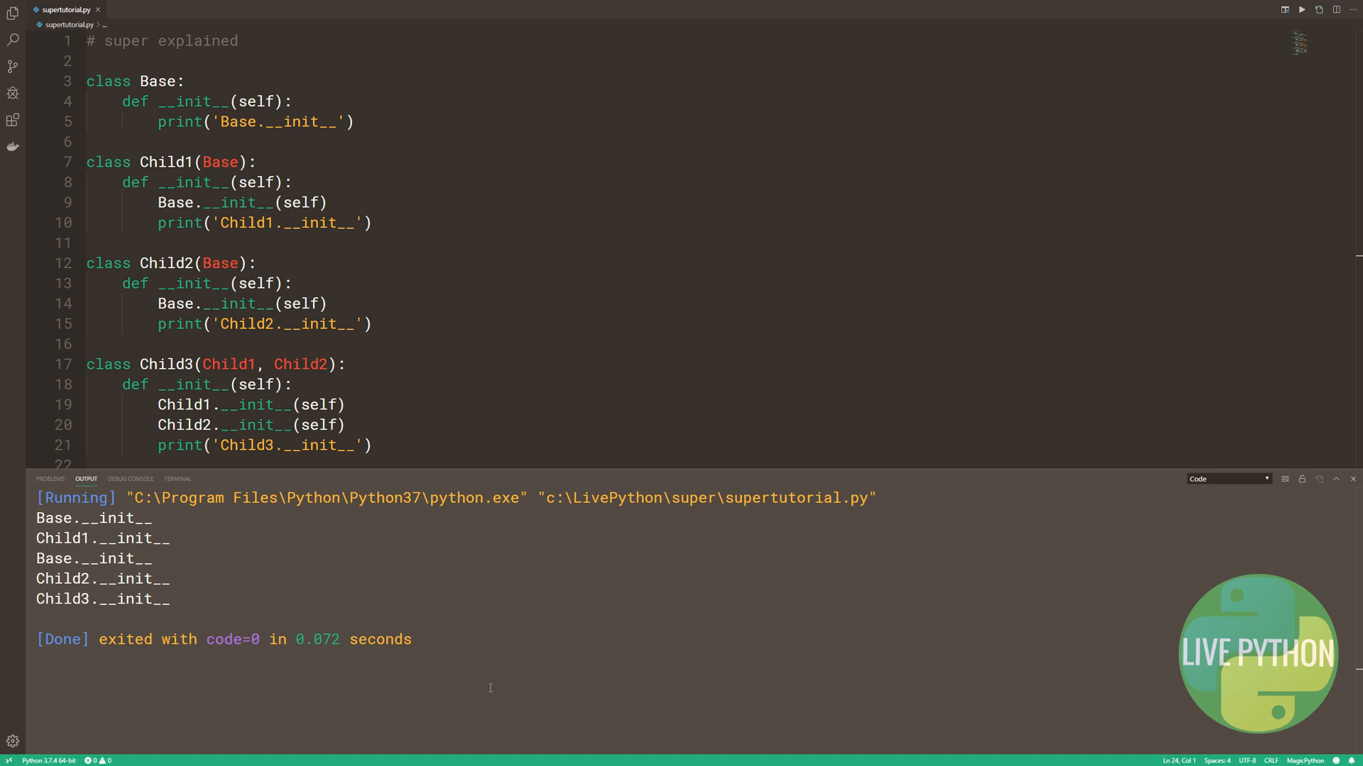
scroll(down, 3)
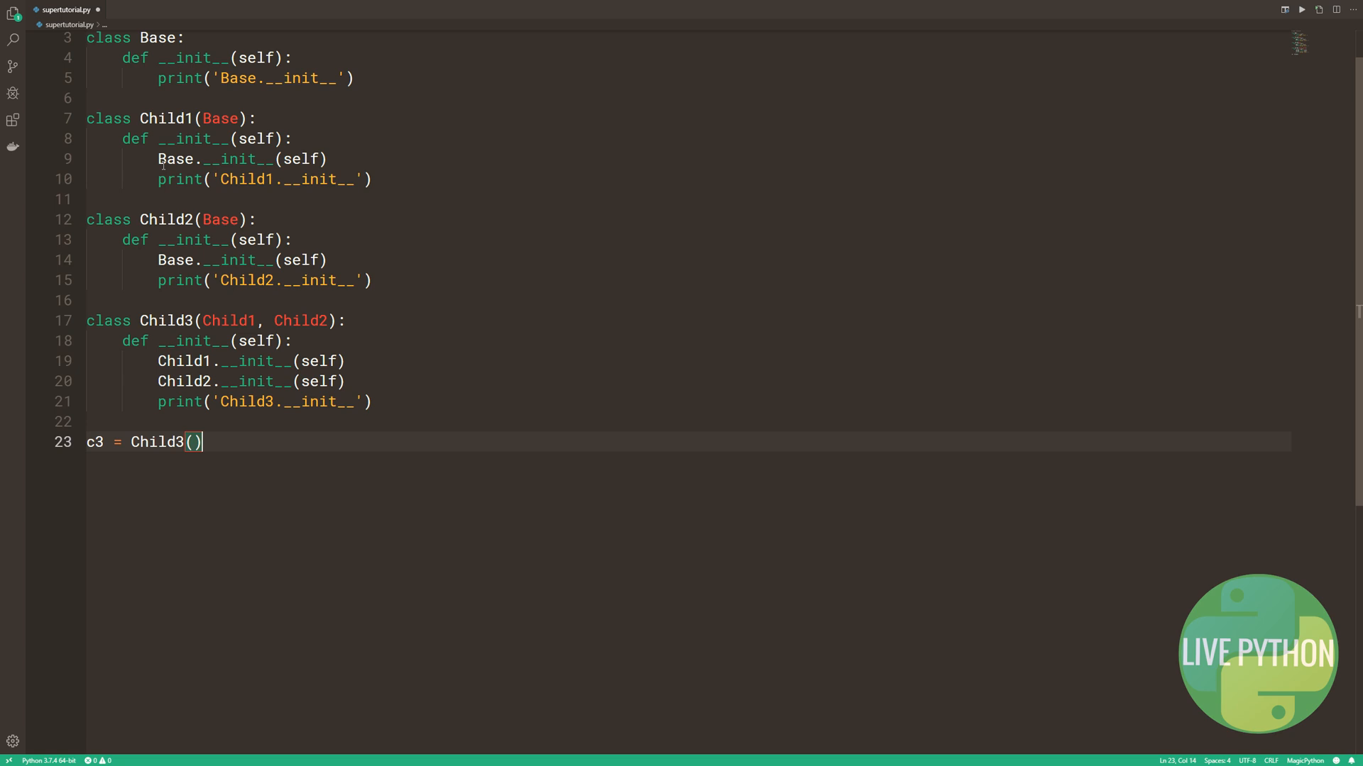
Switch the child initialisers to super().__init__() and rerun, printing Base.__init__ once.
text(super()
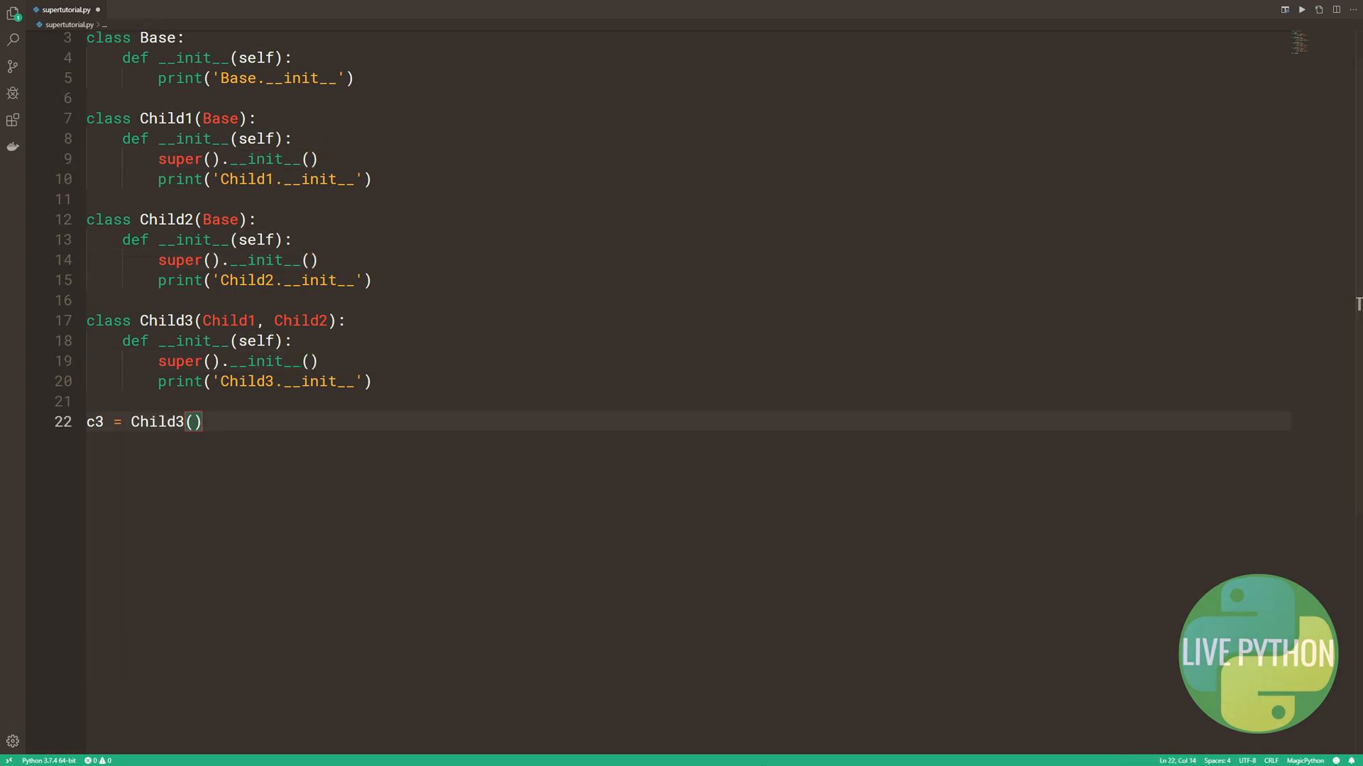
click(1301, 8)
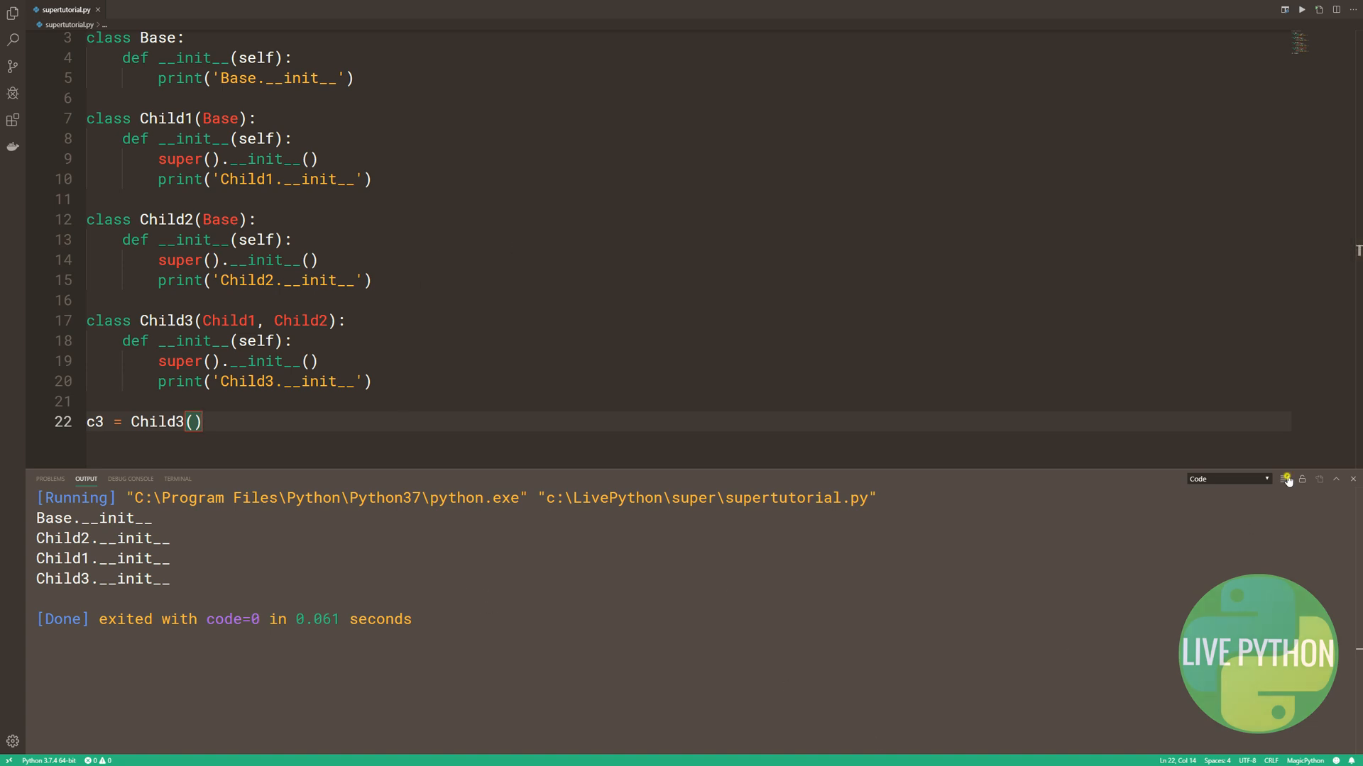
Add print(Child3.__mro__), comment out the example, and add a row of hashes.
text(print(Child3.__mro__)
text(#############################################)
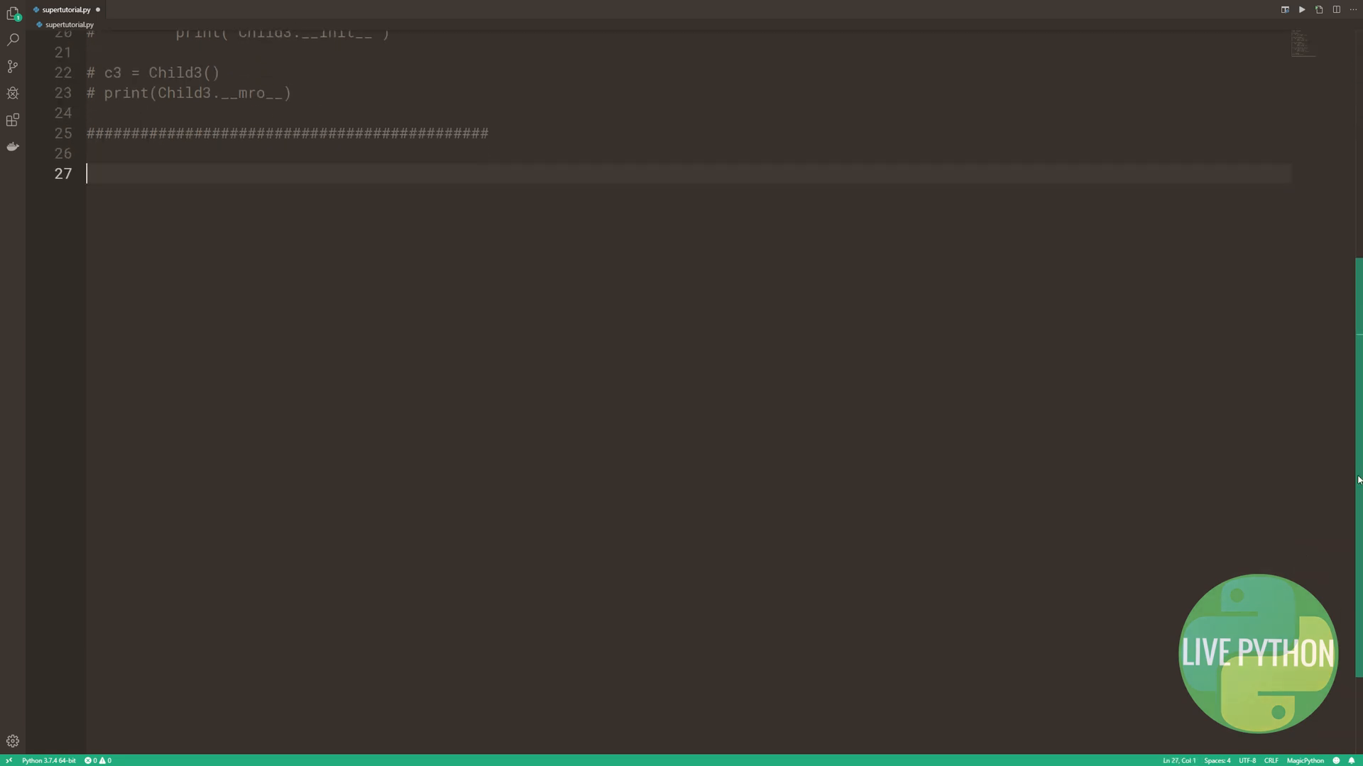
Define class Ten with an adder method calling super().adder(), and class Hundred.
text(class Ten:)
text(print(sum(args) + 10)
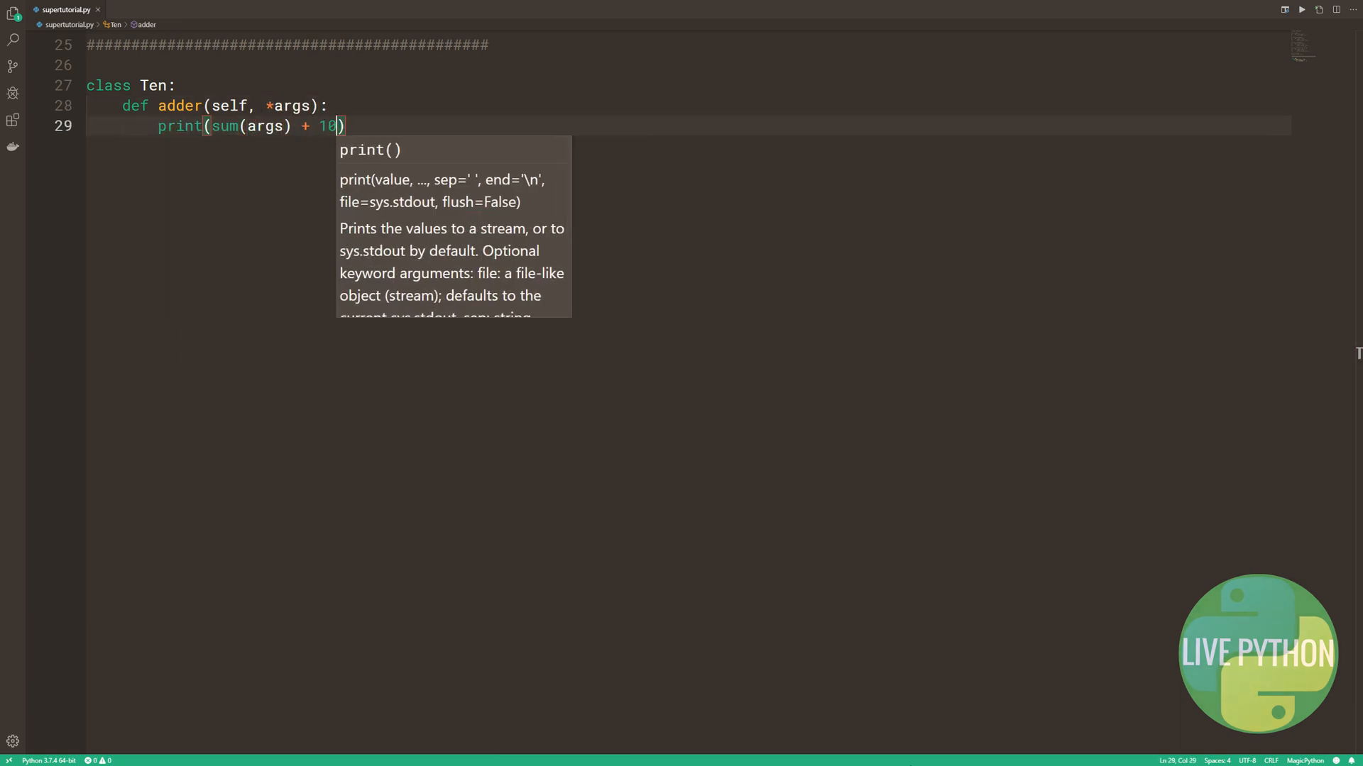
text(super().adder())
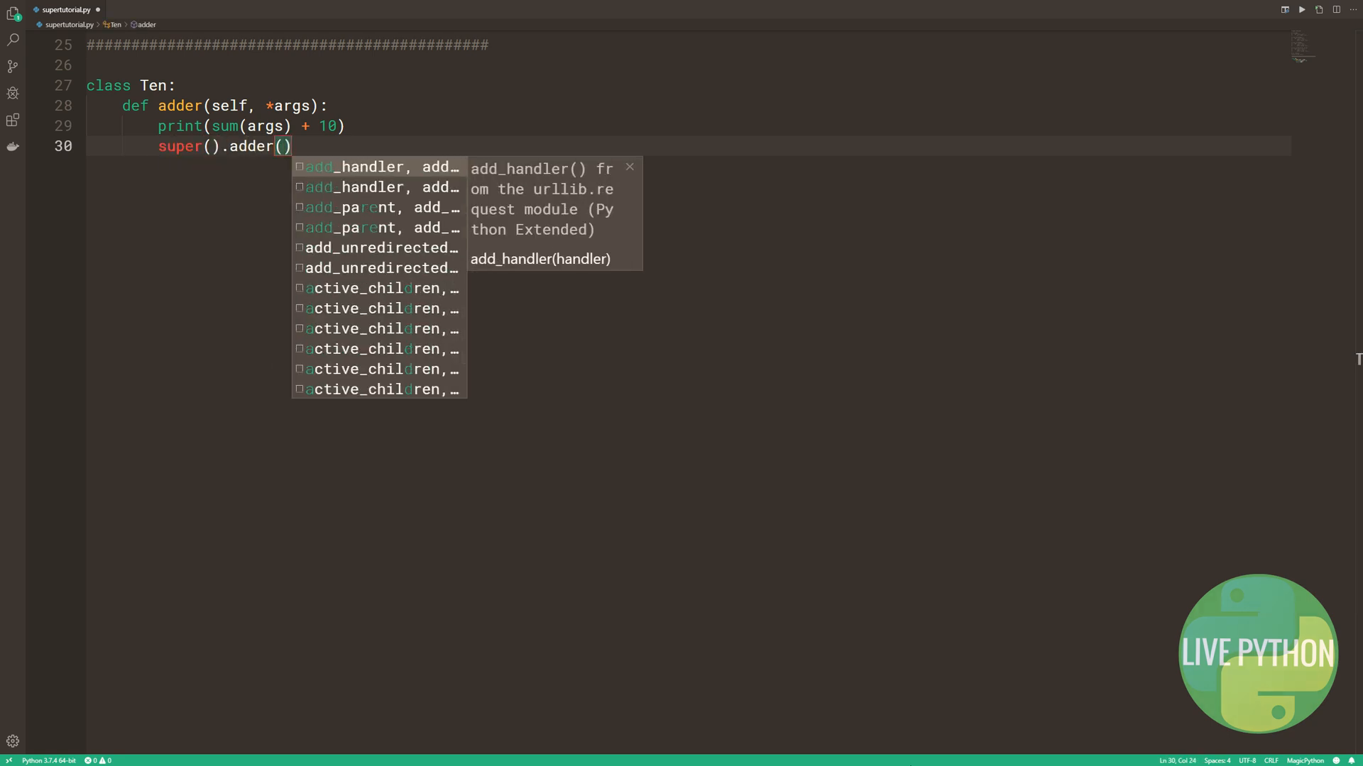
text(class Hundred)
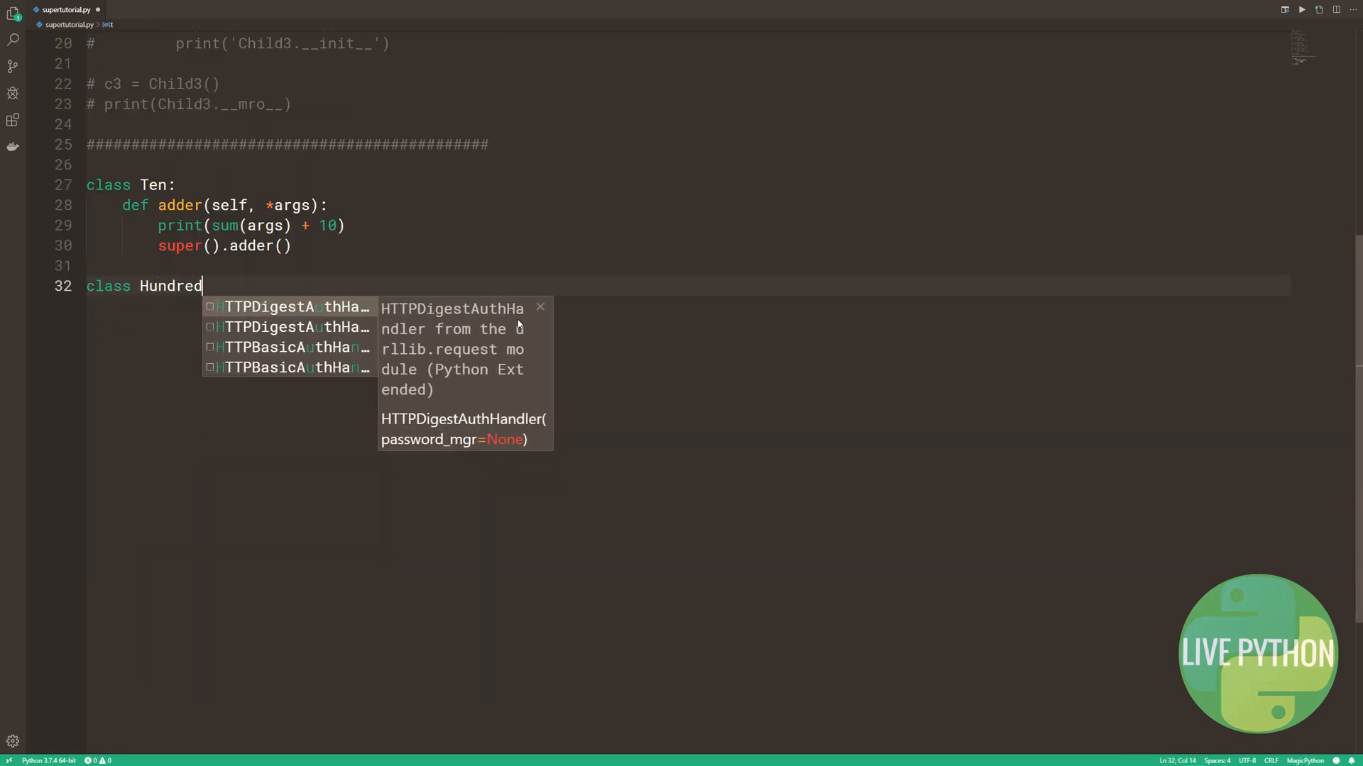
text(:)
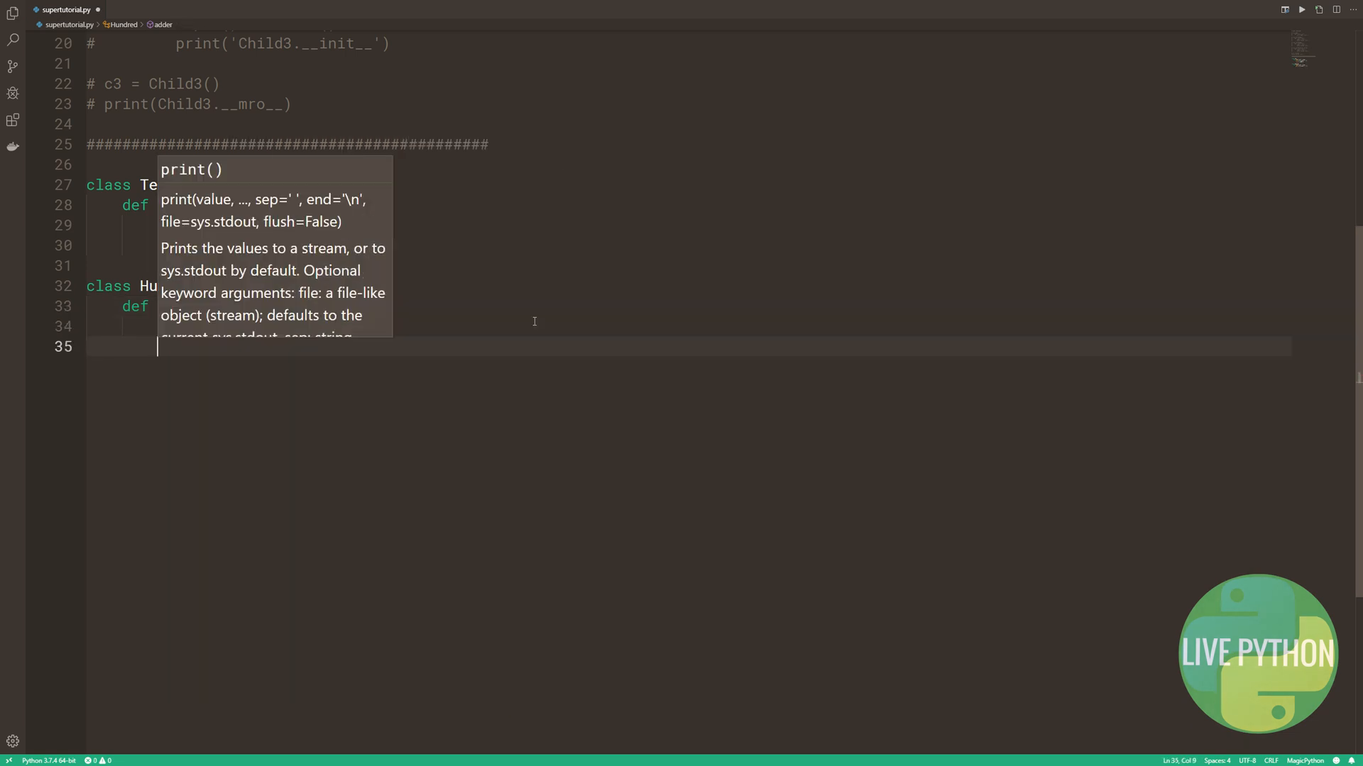
Add class Experiment(Ten, Hundred): pass and begin creating e = Experiment().
text(class Experiment)
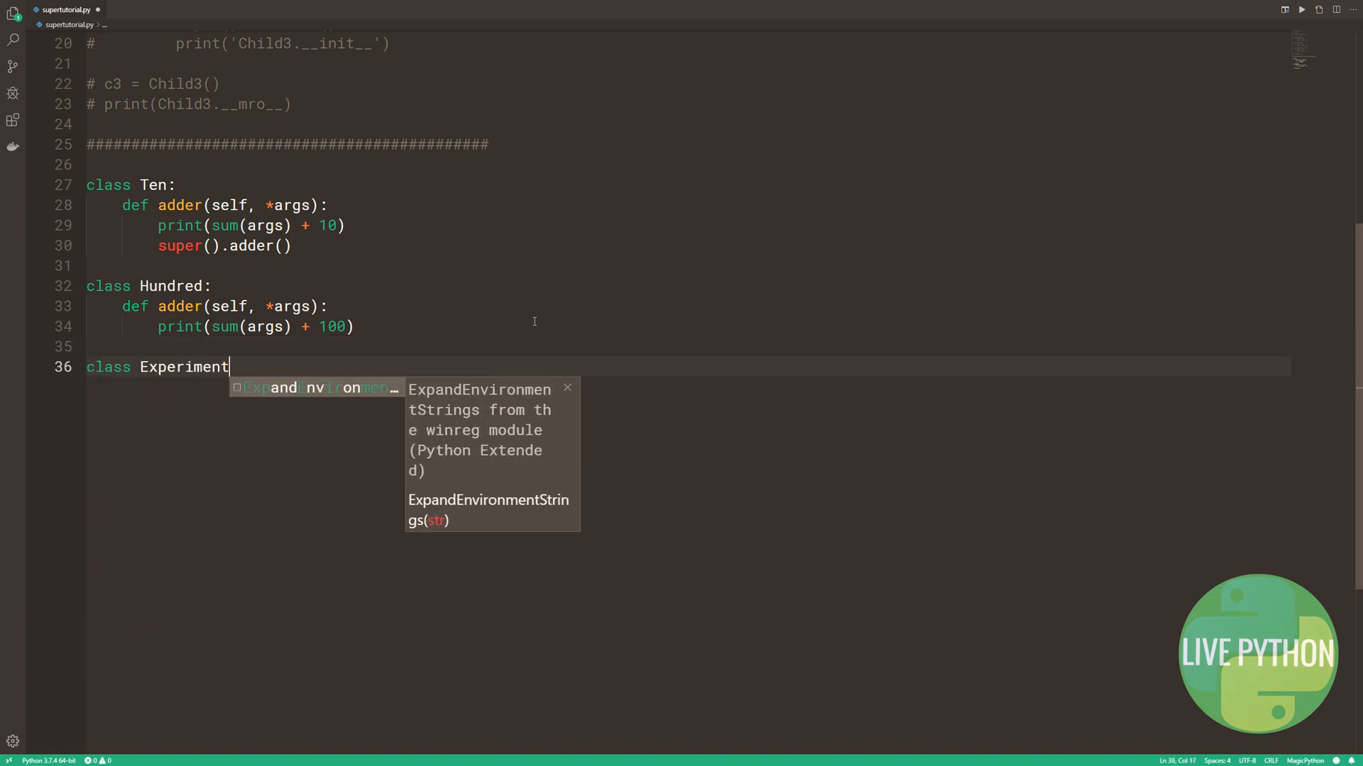
text((Ten, Hundred):)
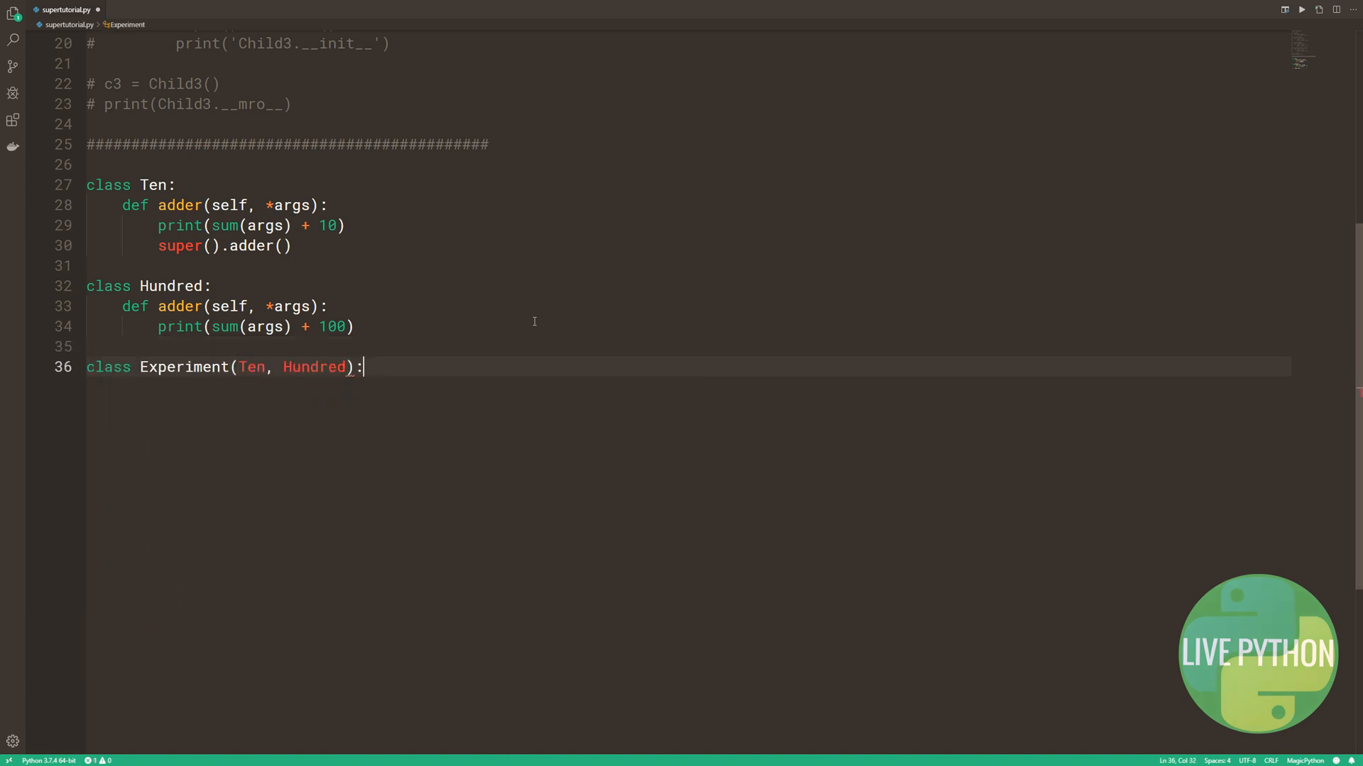
text(pass)
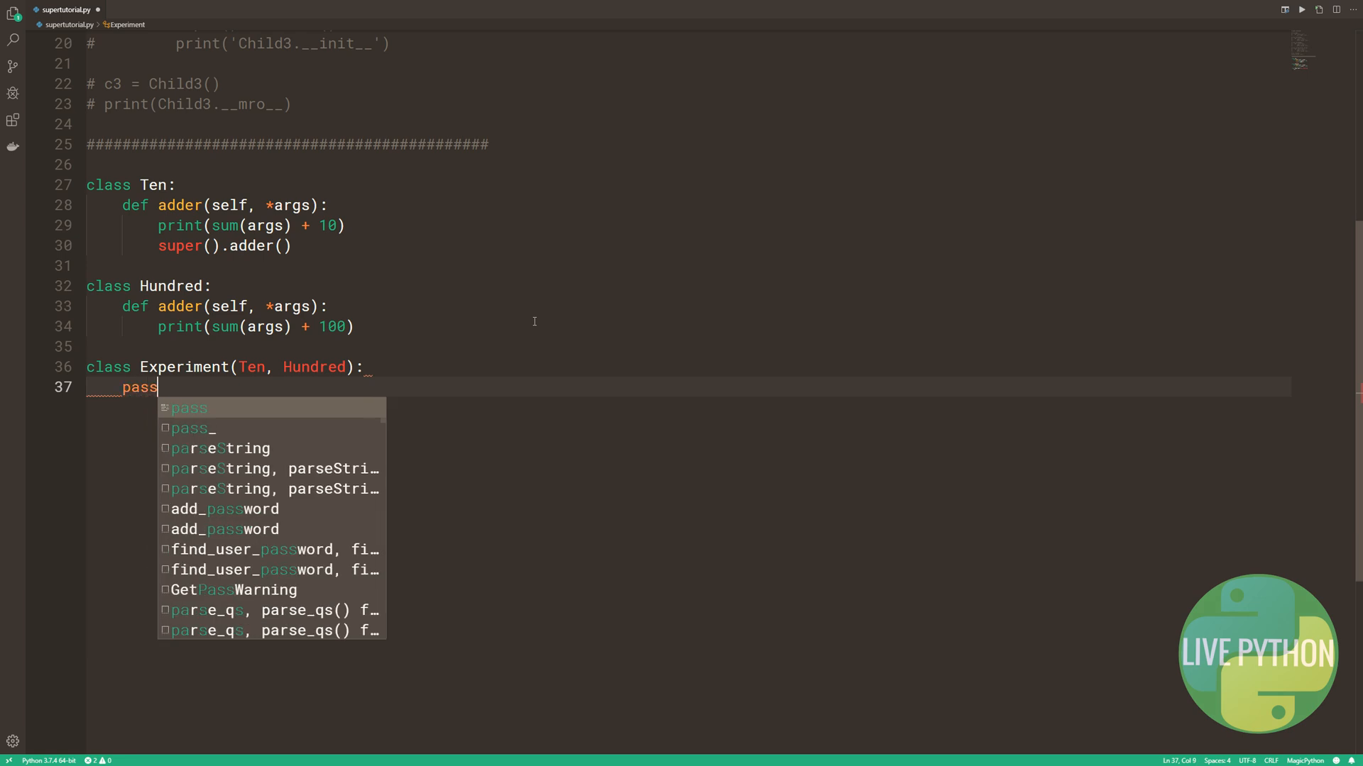
text(e = Experiment)
text(e.adder(1, 2, )
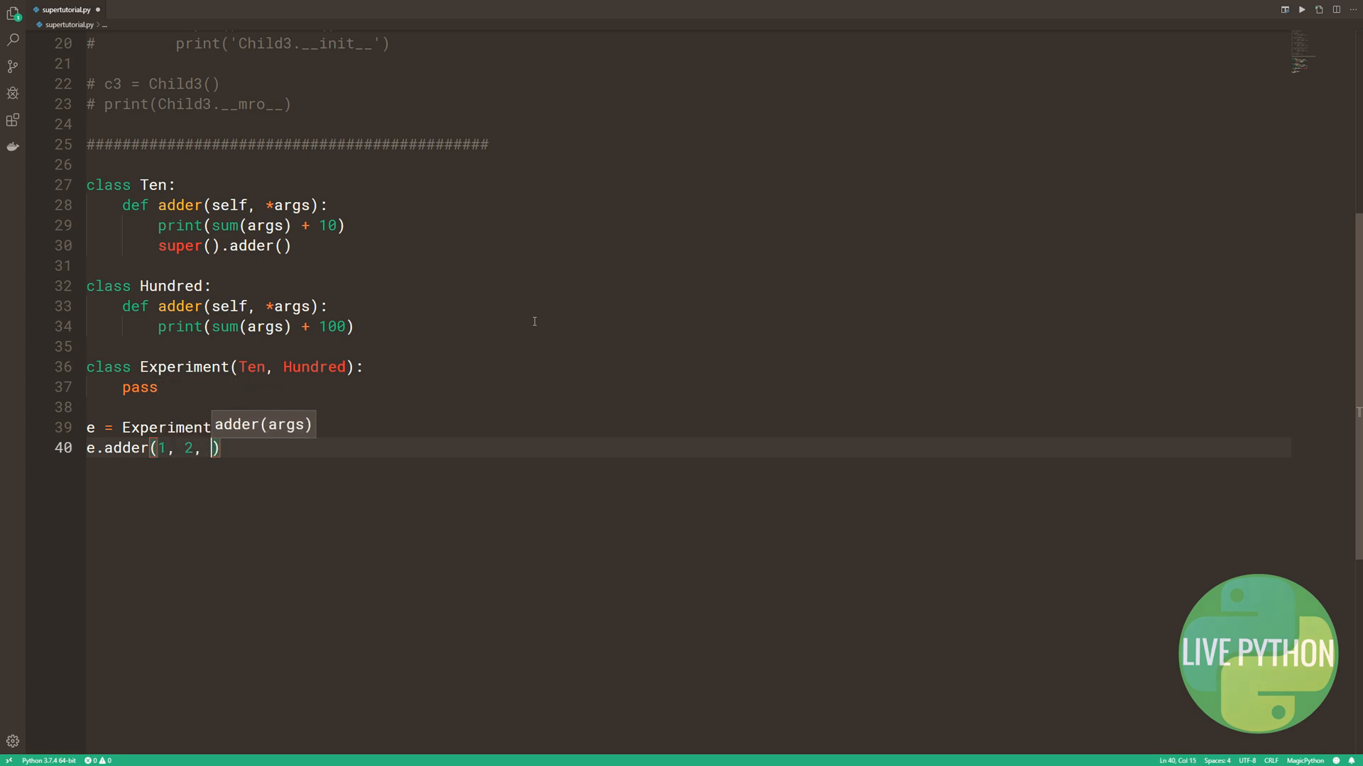
Finish e.adder(1, 2, 3), run it to print 16 and 100, and start print(Experiment.__mro__).
text(3)
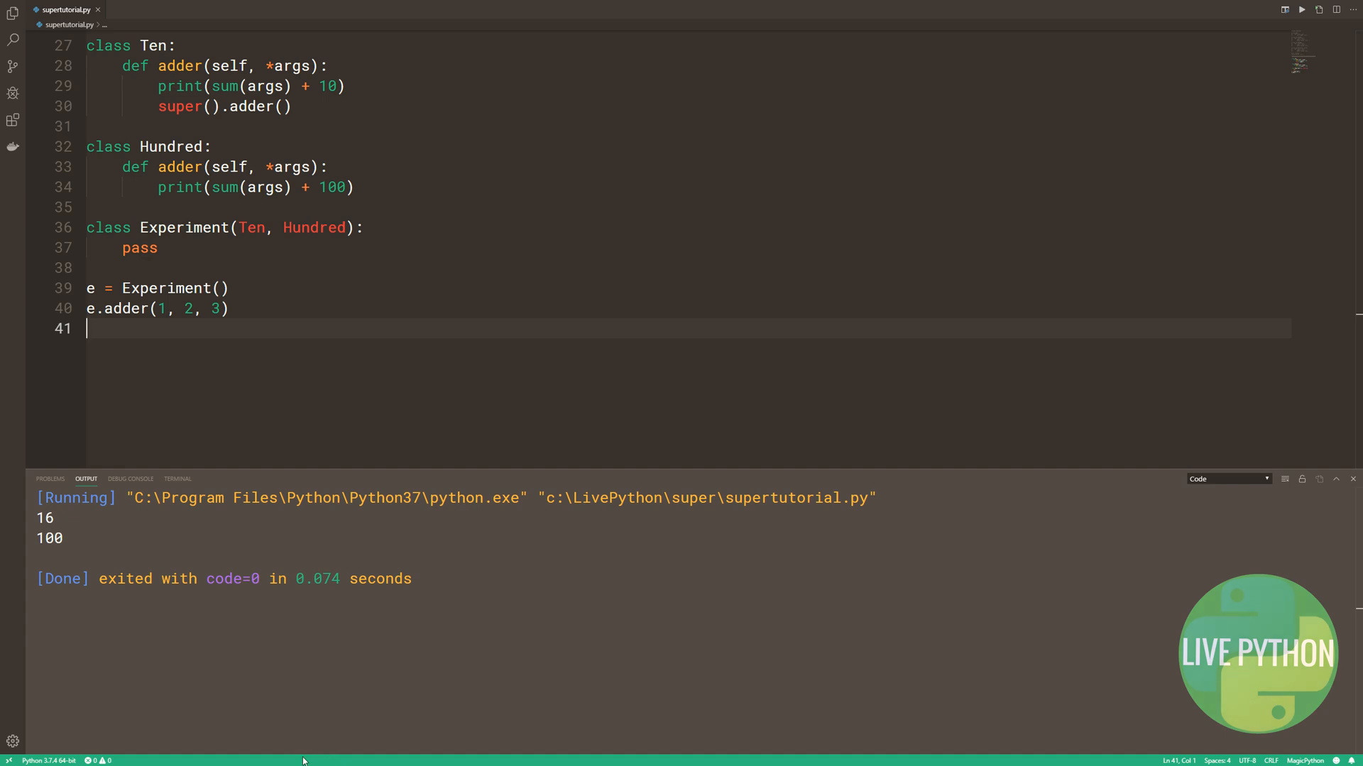
text(print(e)
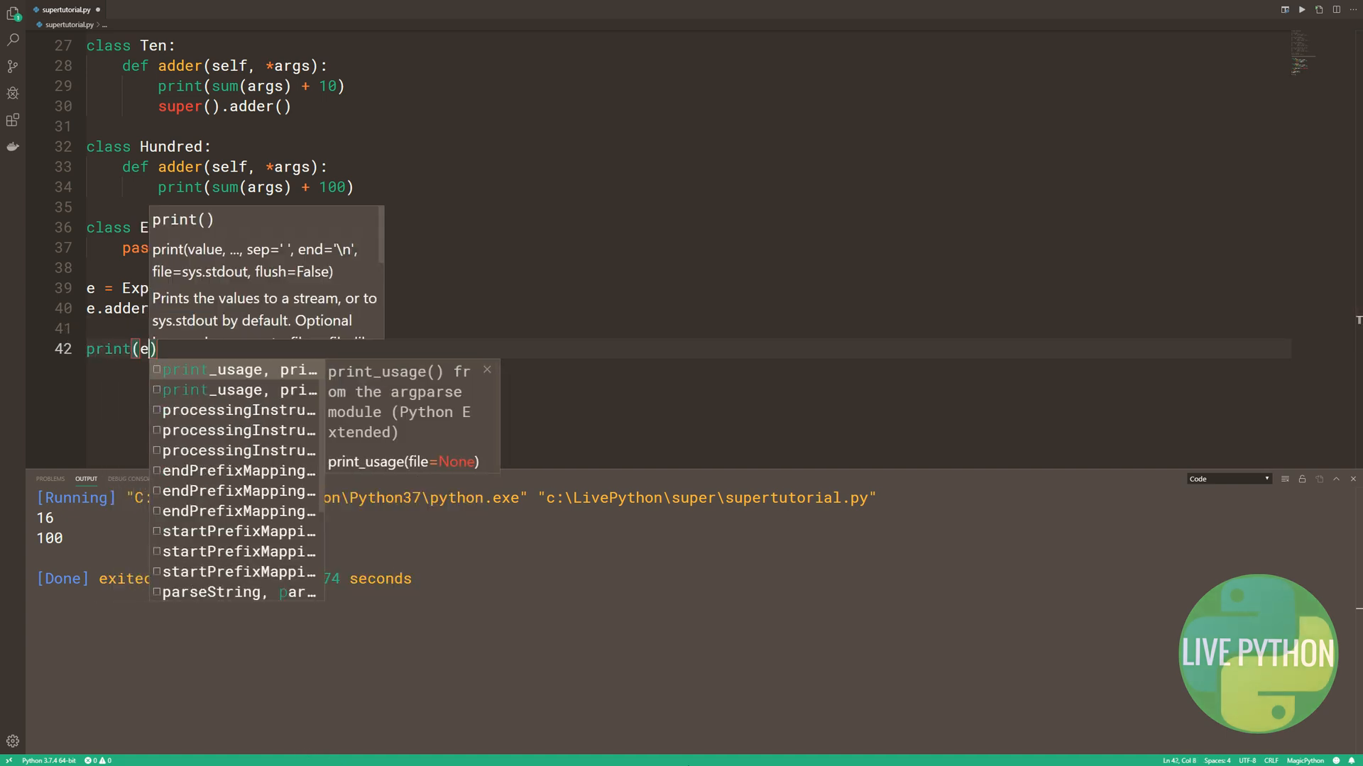
text(Experiment.__mro)
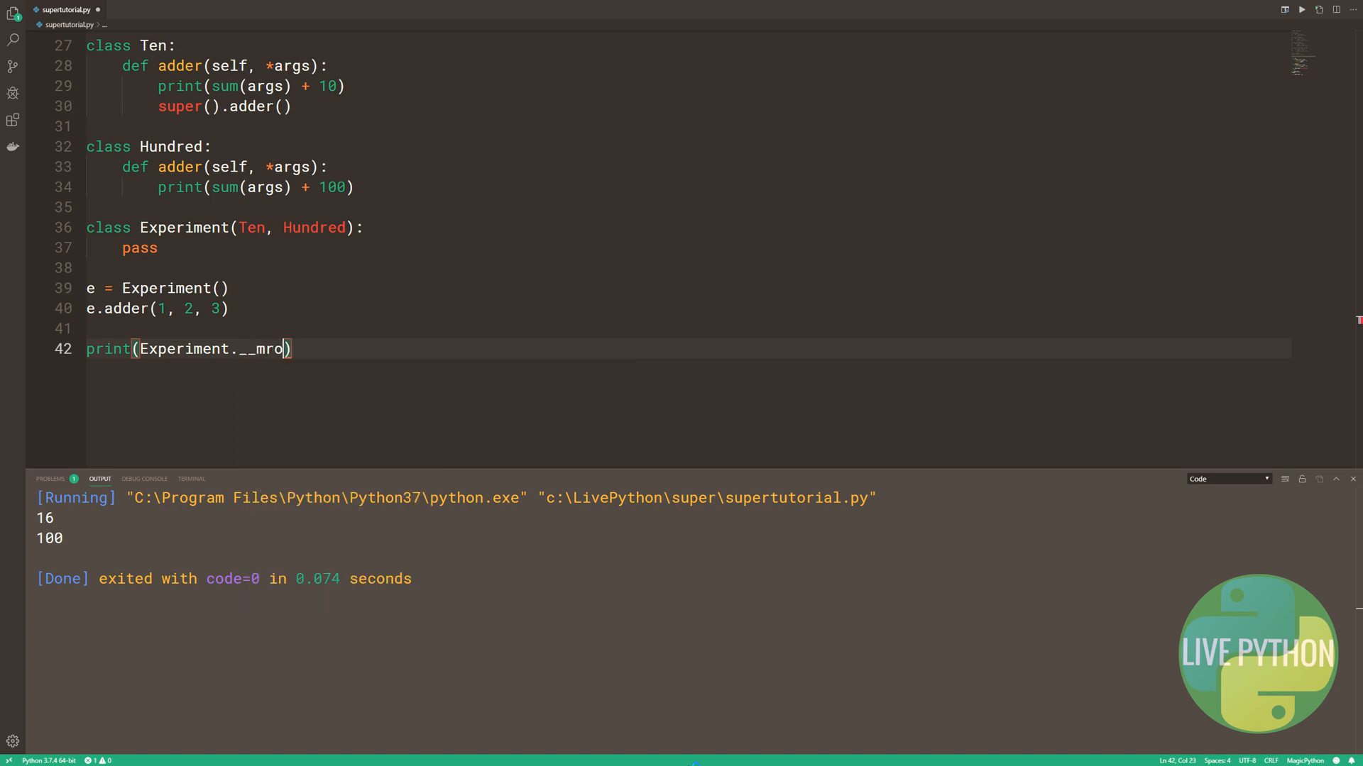